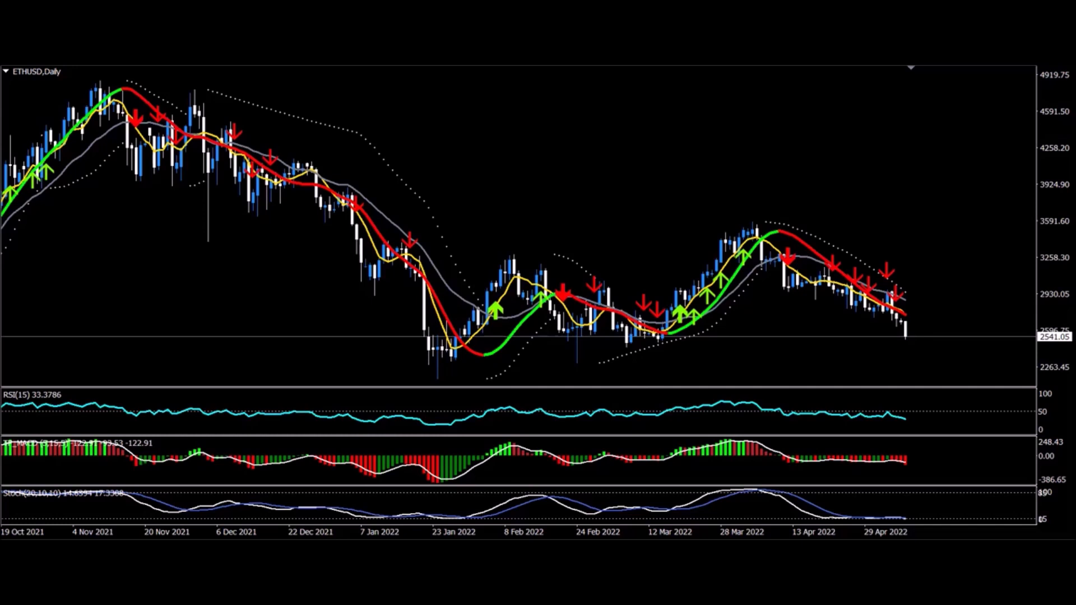
pyautogui.moveTo(790, 157)
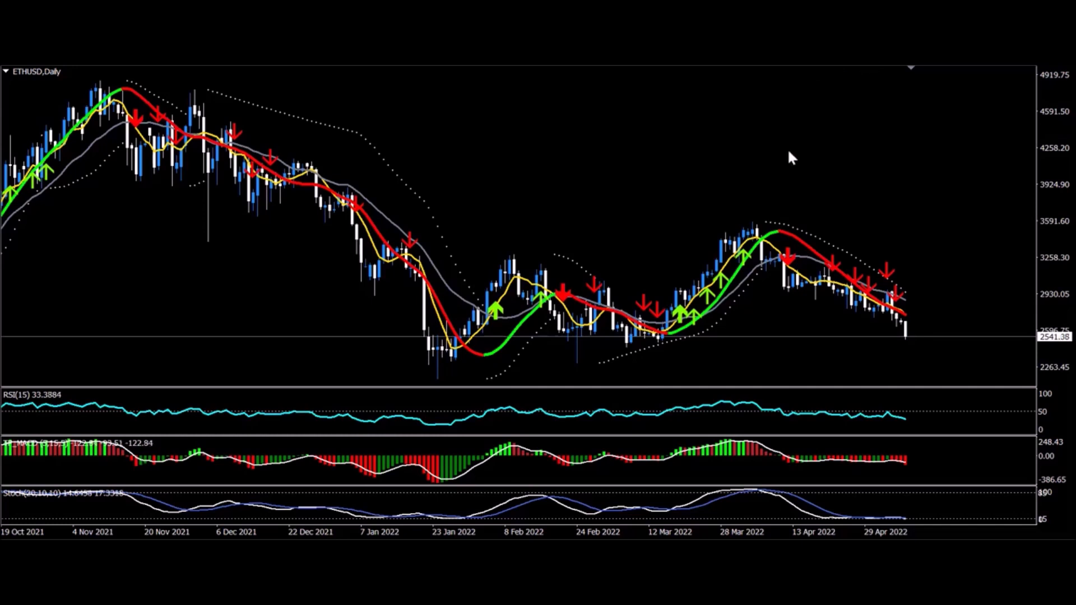
pyautogui.moveTo(722, 231)
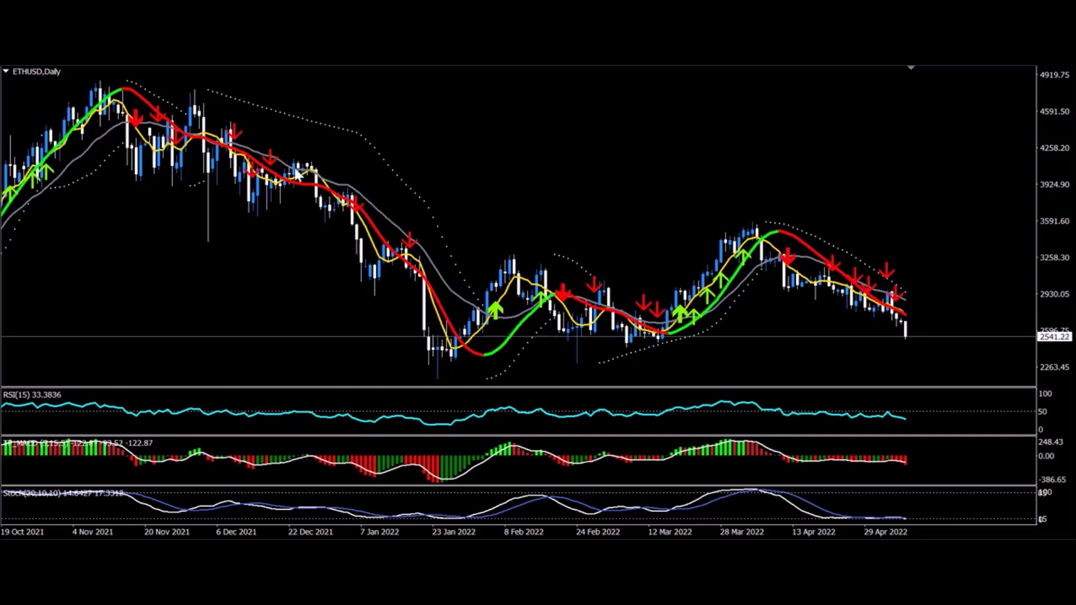
pyautogui.moveTo(80, 218)
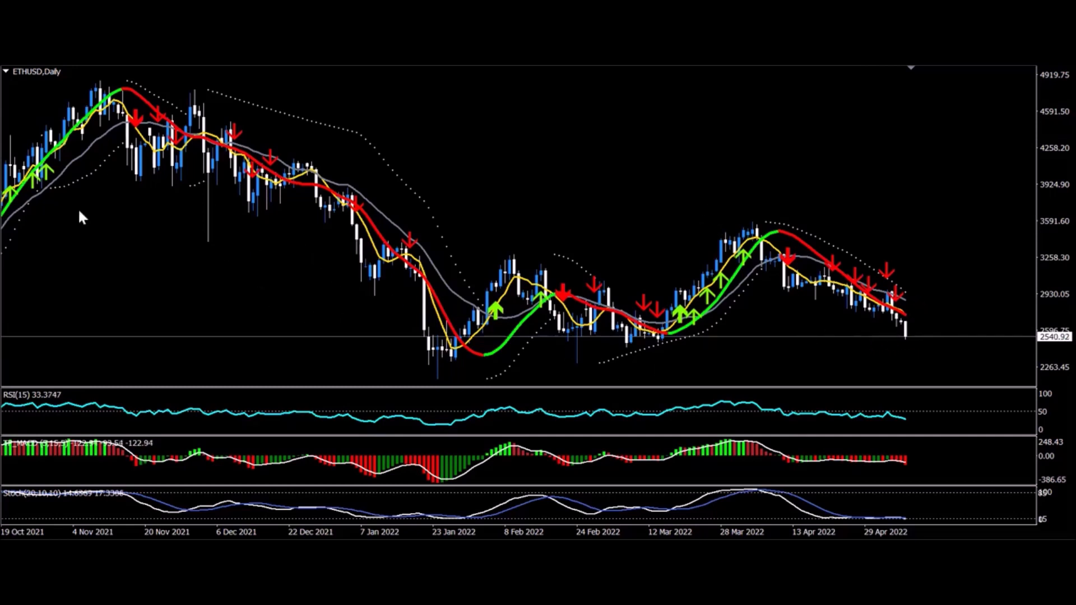
pyautogui.moveTo(1023, 141)
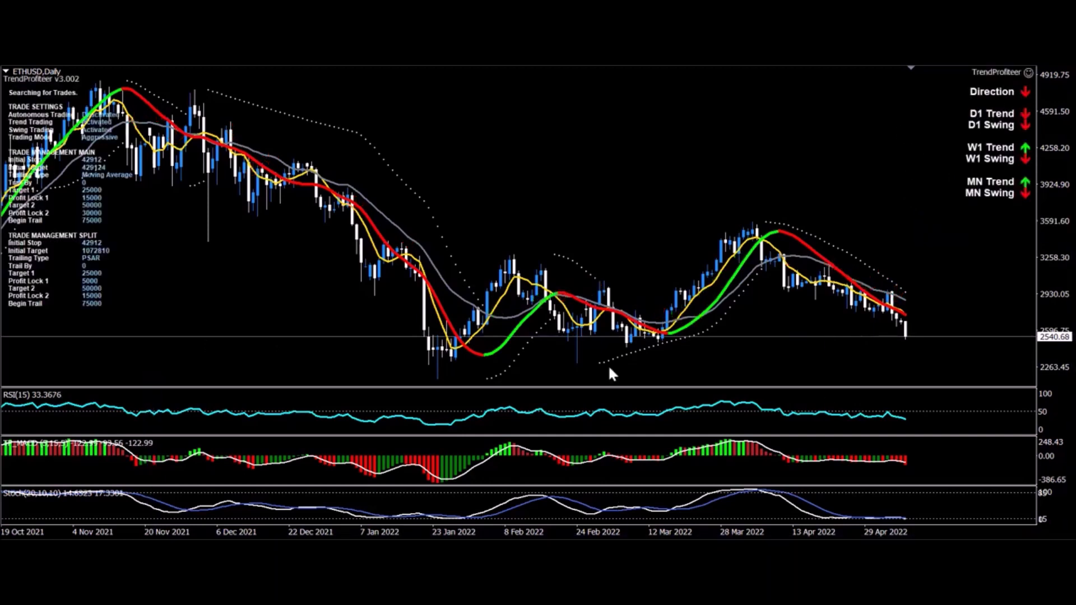
pyautogui.moveTo(666, 228)
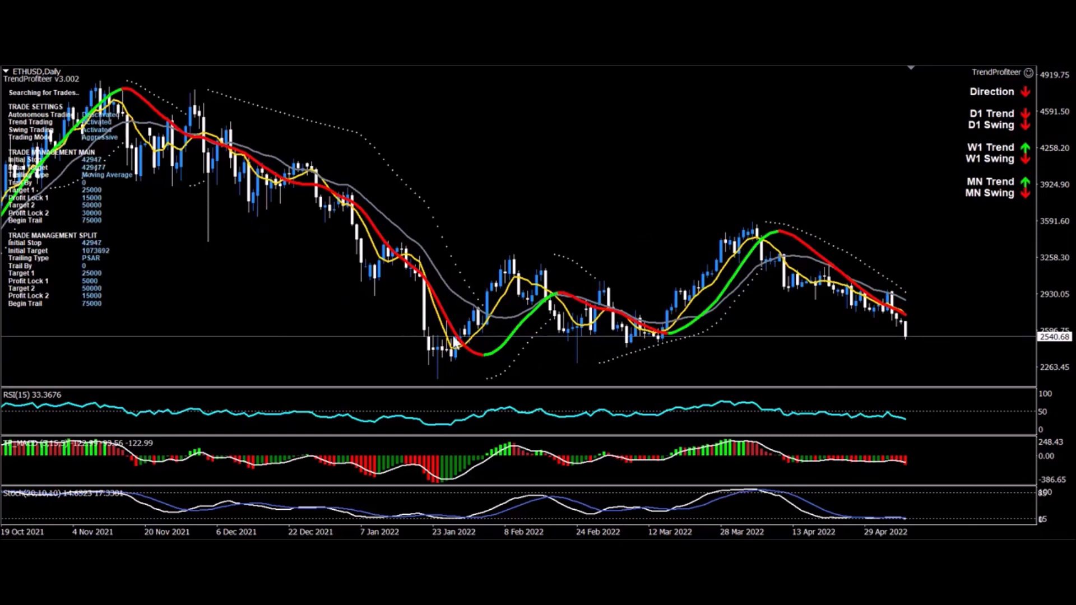
pyautogui.moveTo(751, 347)
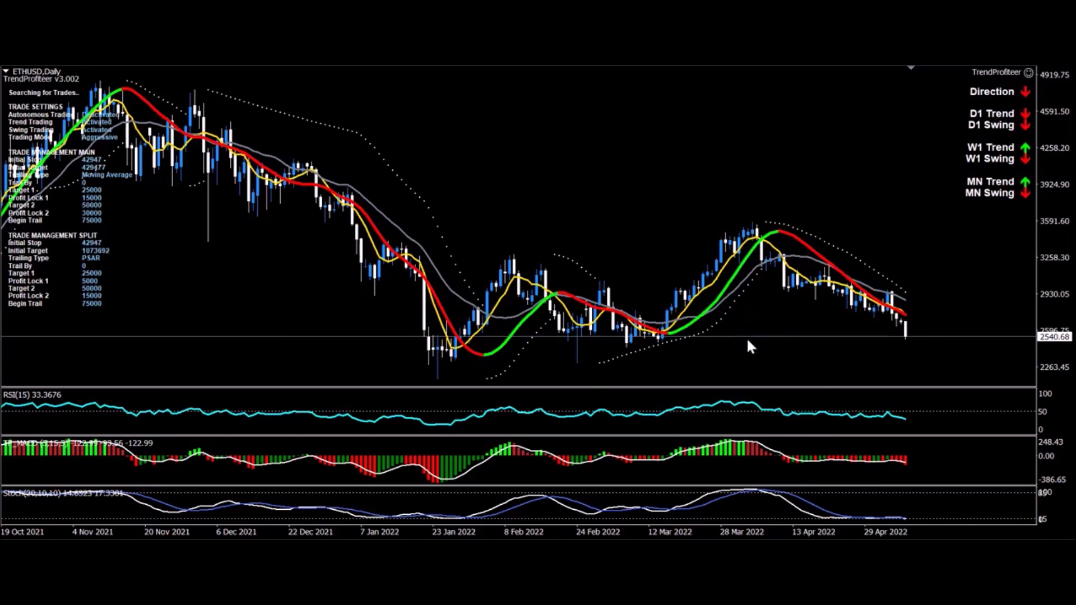
pyautogui.moveTo(294, 311)
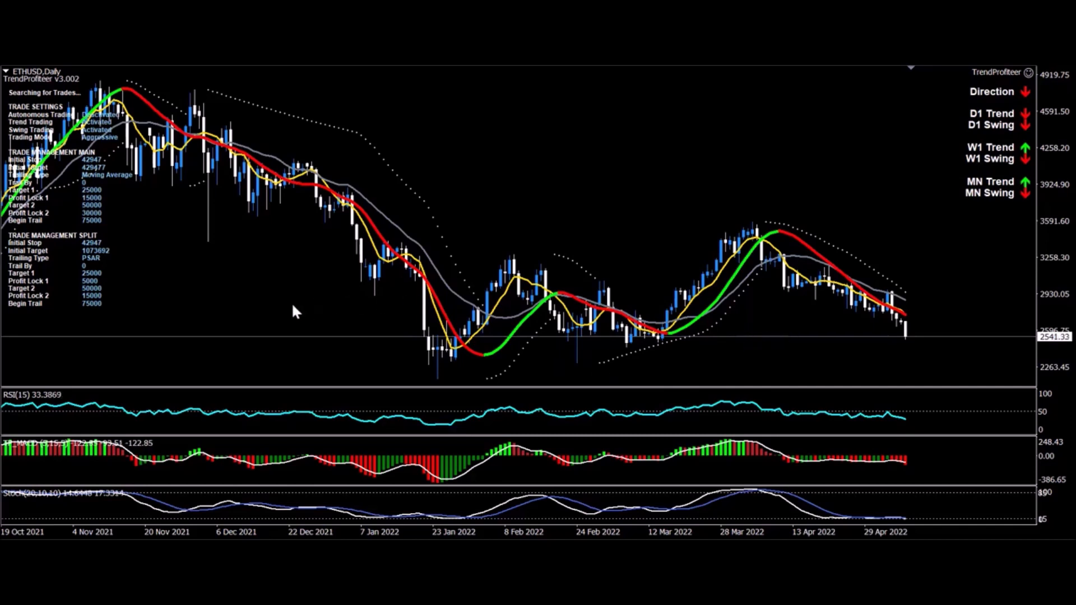
pyautogui.moveTo(796, 306)
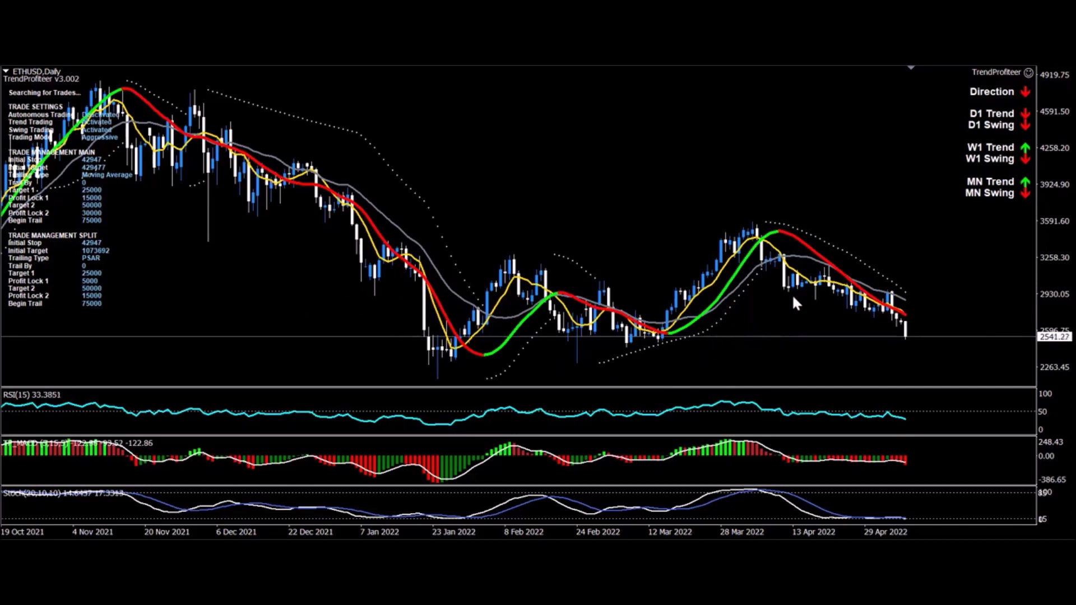
pyautogui.moveTo(1064, 186)
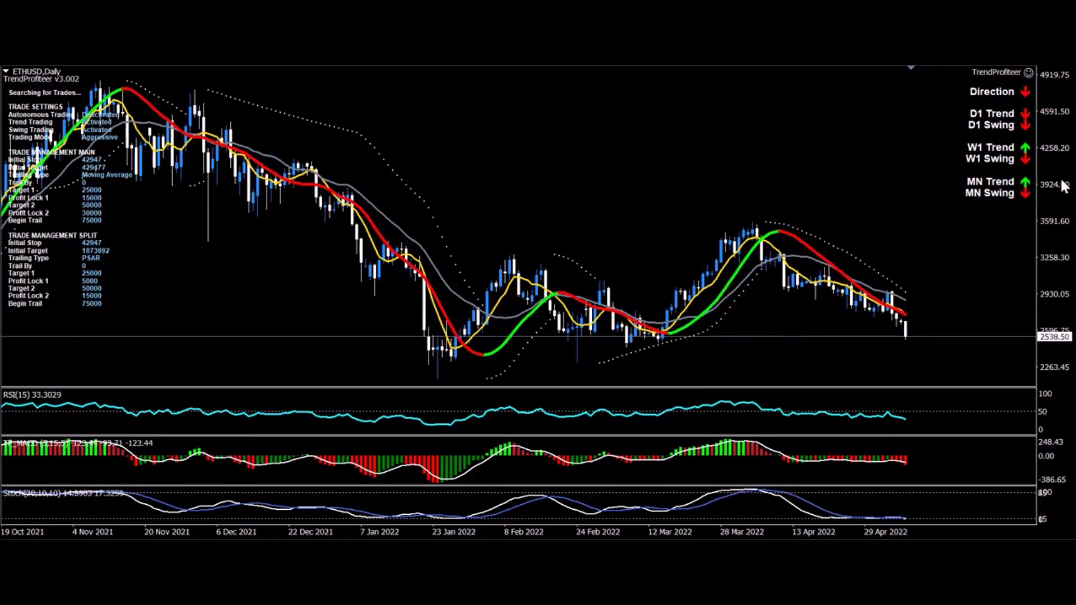
pyautogui.moveTo(892, 209)
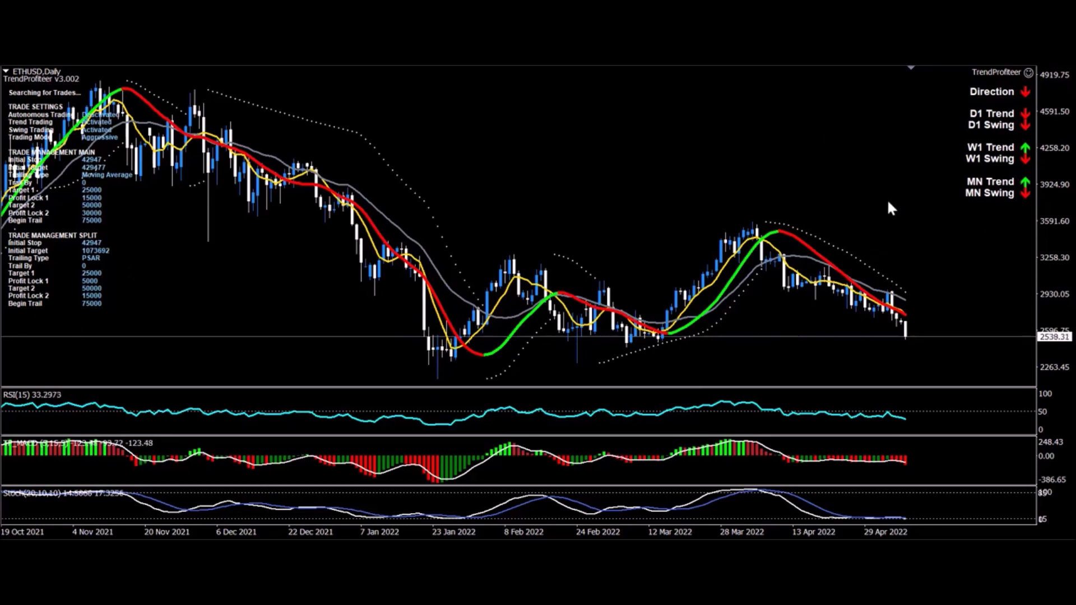
pyautogui.moveTo(927, 272)
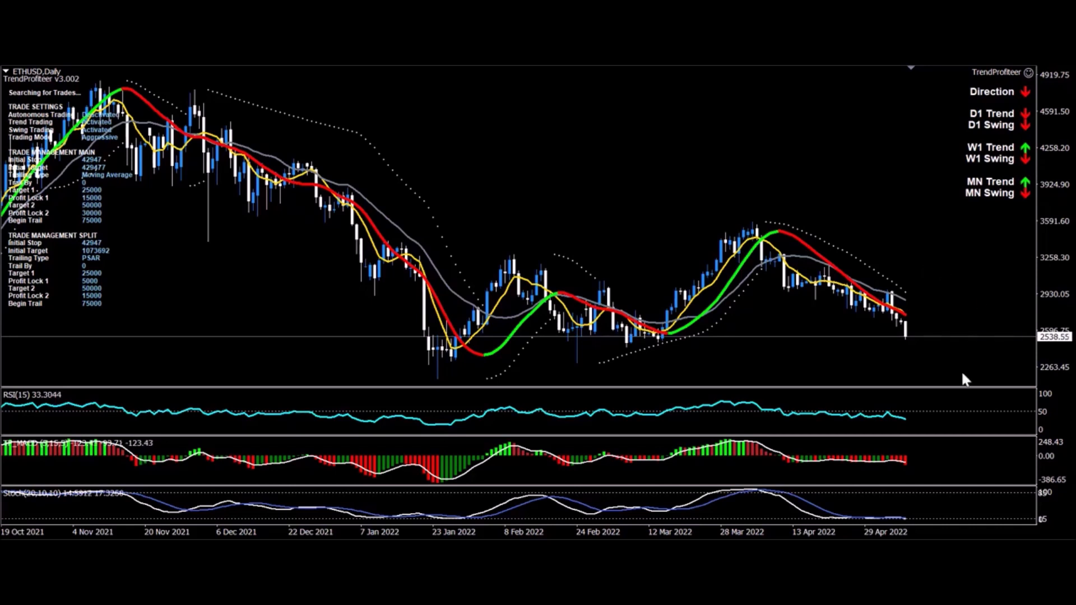
pyautogui.moveTo(932, 334)
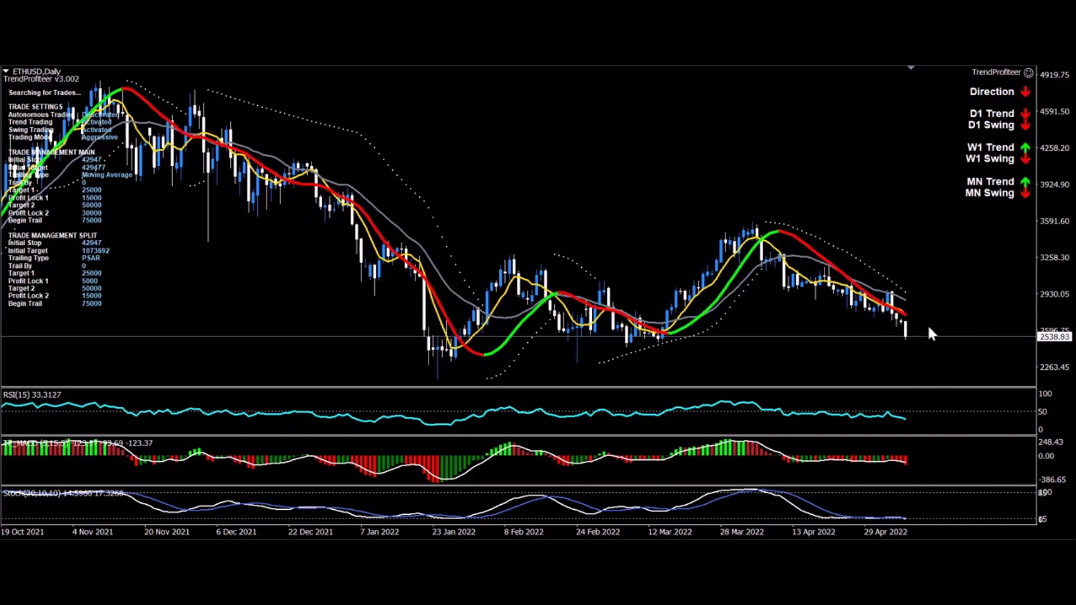
pyautogui.moveTo(899, 292)
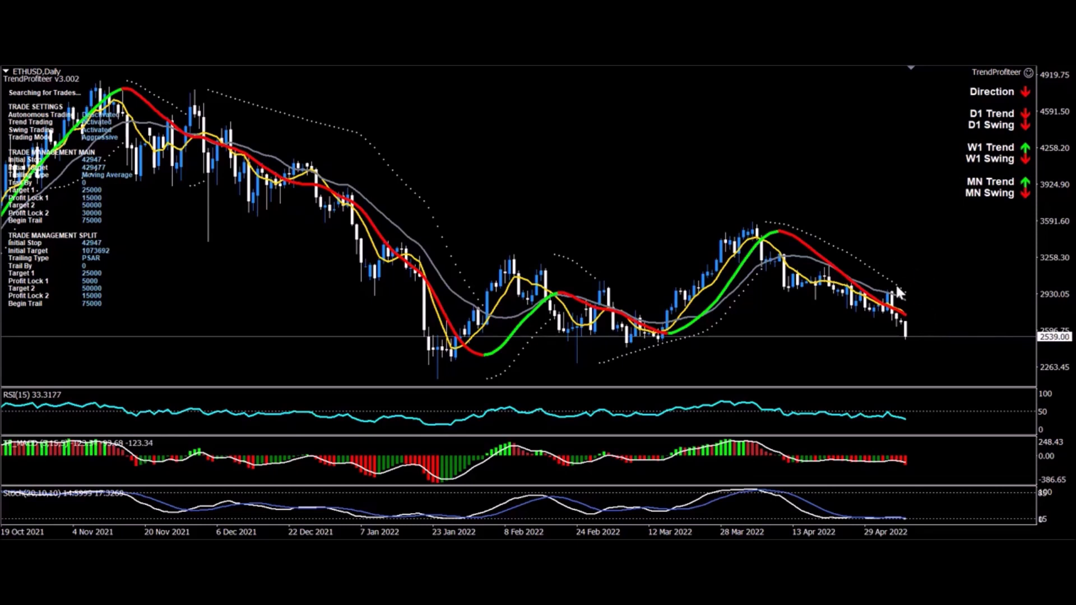
pyautogui.moveTo(830, 369)
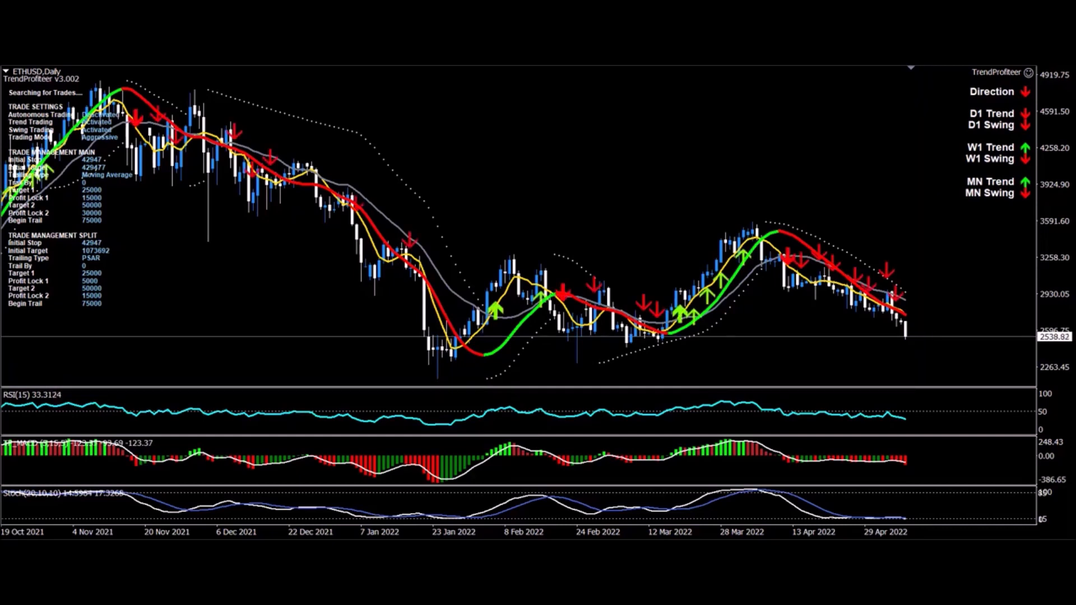
pyautogui.moveTo(274, 238)
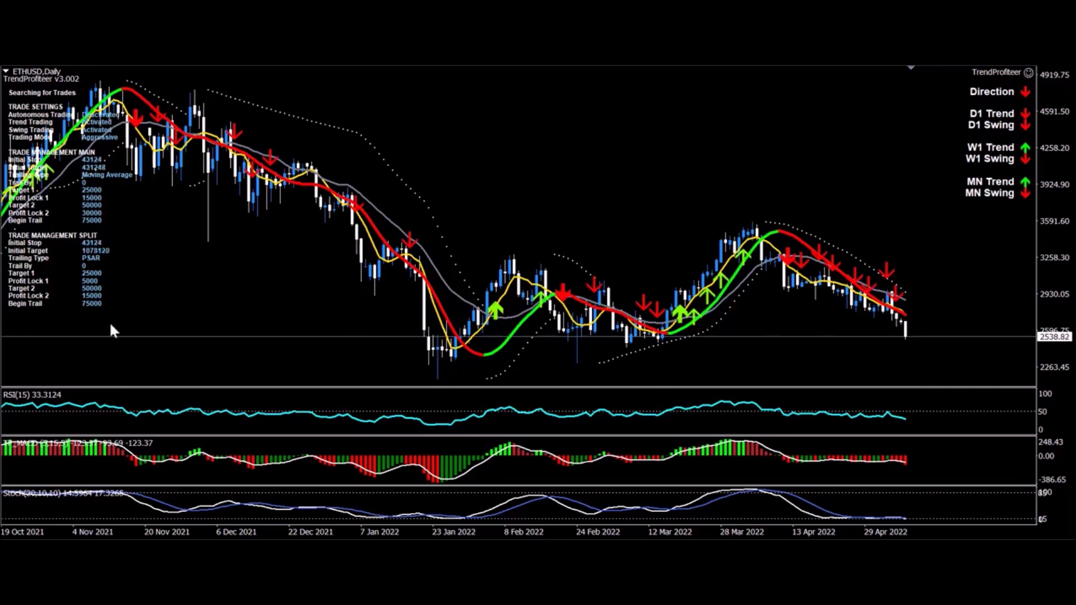
pyautogui.moveTo(960, 296)
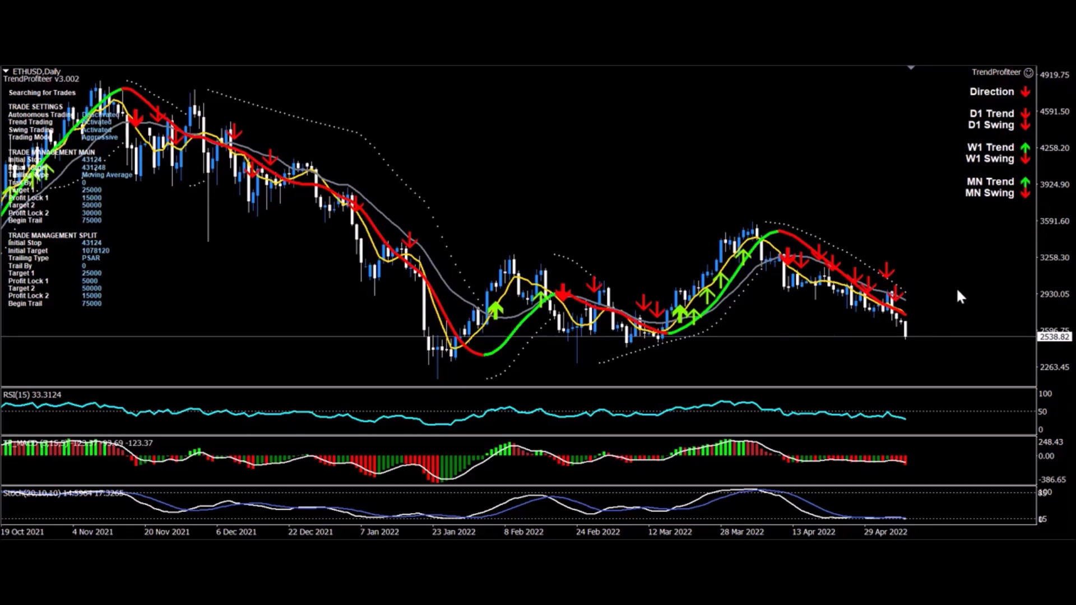
pyautogui.moveTo(655, 245)
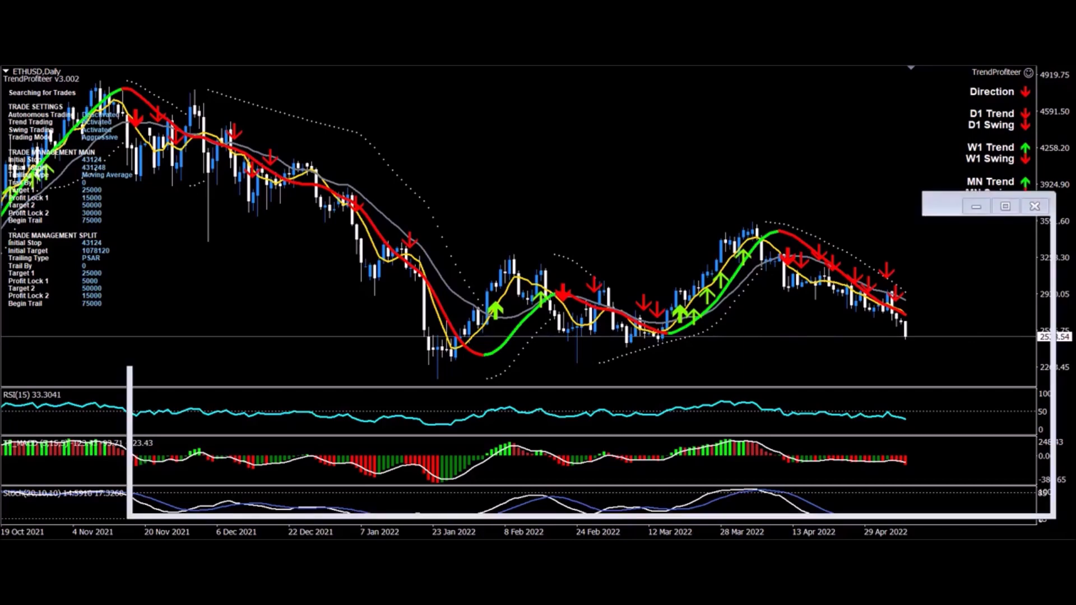
# Step: Open TrendProfiteerInd's settings from the chart's Indicators List
pyautogui.rightClick(584, 288)
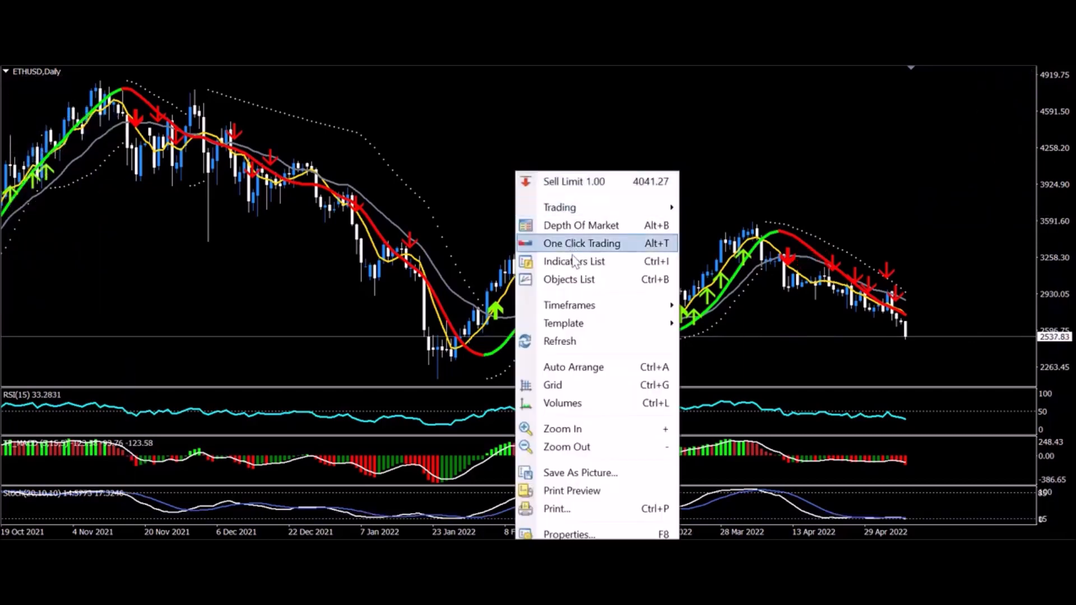
pyautogui.click(574, 261)
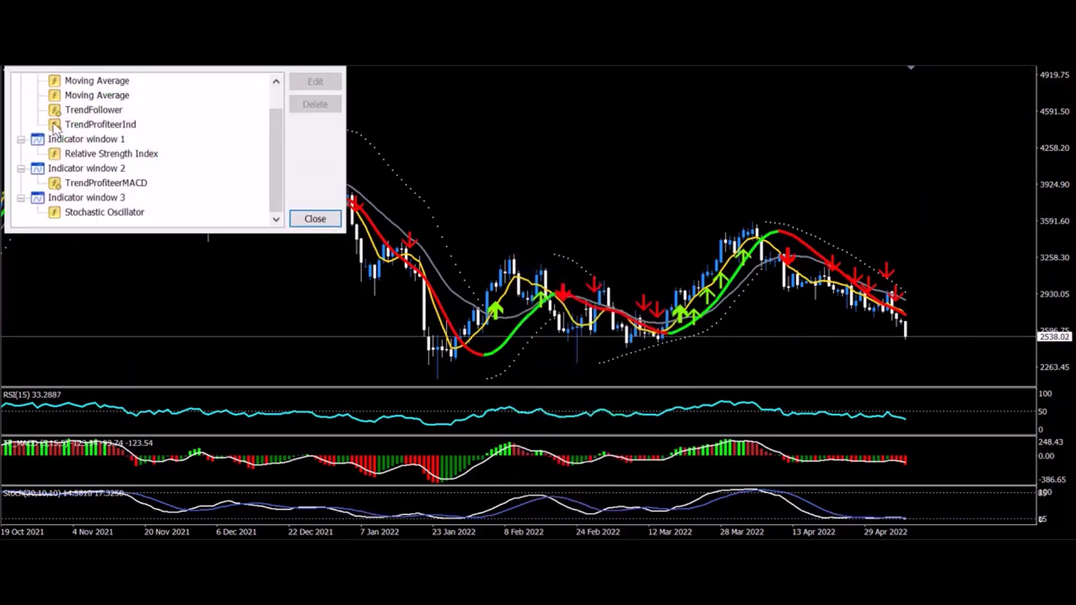
pyautogui.click(100, 124)
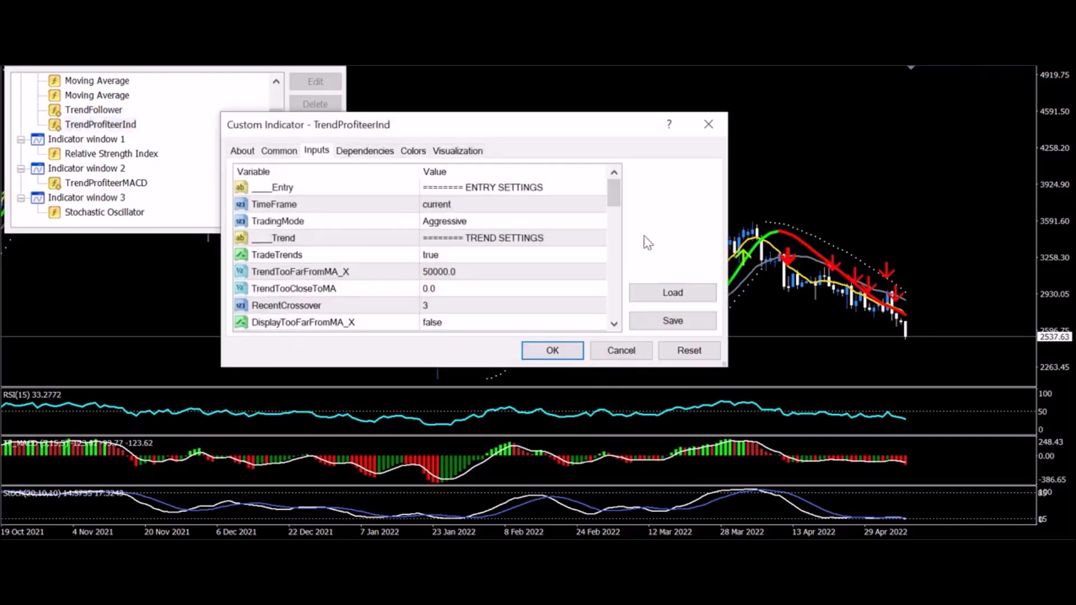
pyautogui.moveTo(583, 201)
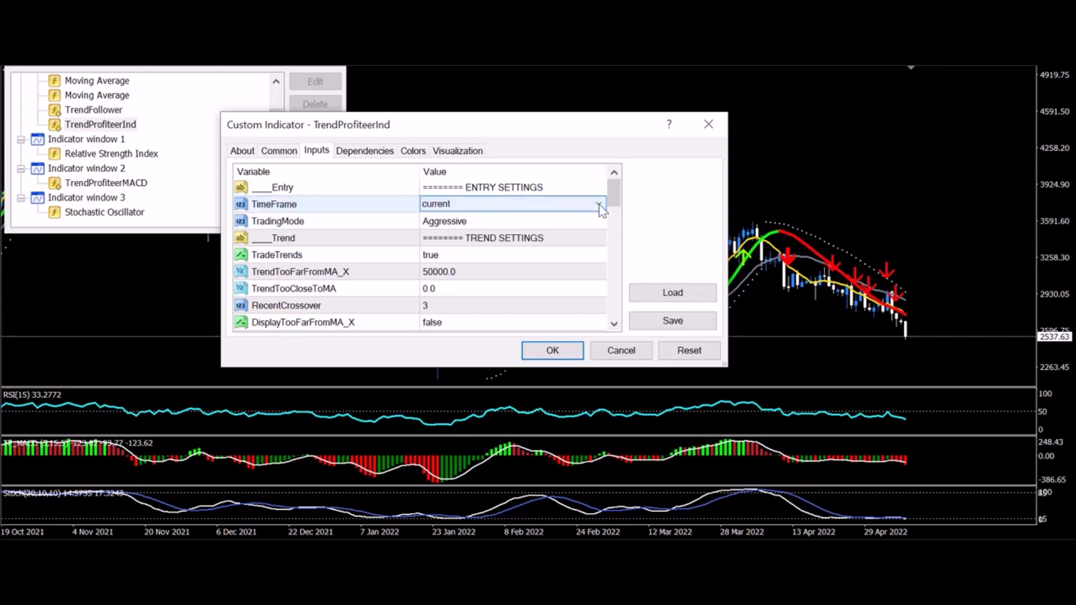
# Step: Show TrendProfiteerInd's trend inputs, with TradeTrends true and RecentCrossover 3
pyautogui.click(599, 204)
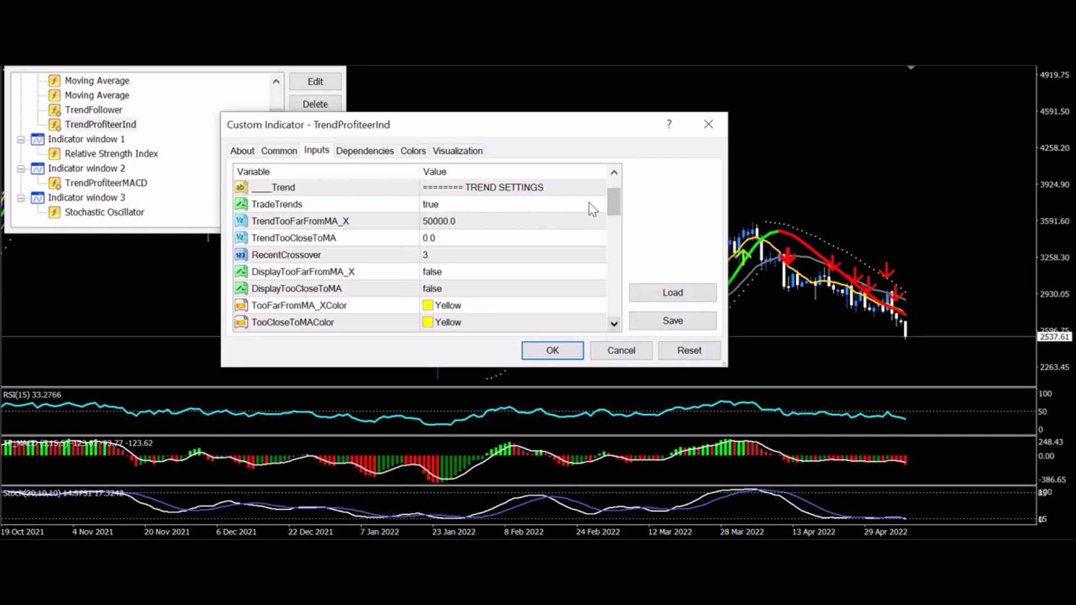
pyautogui.moveTo(604, 250)
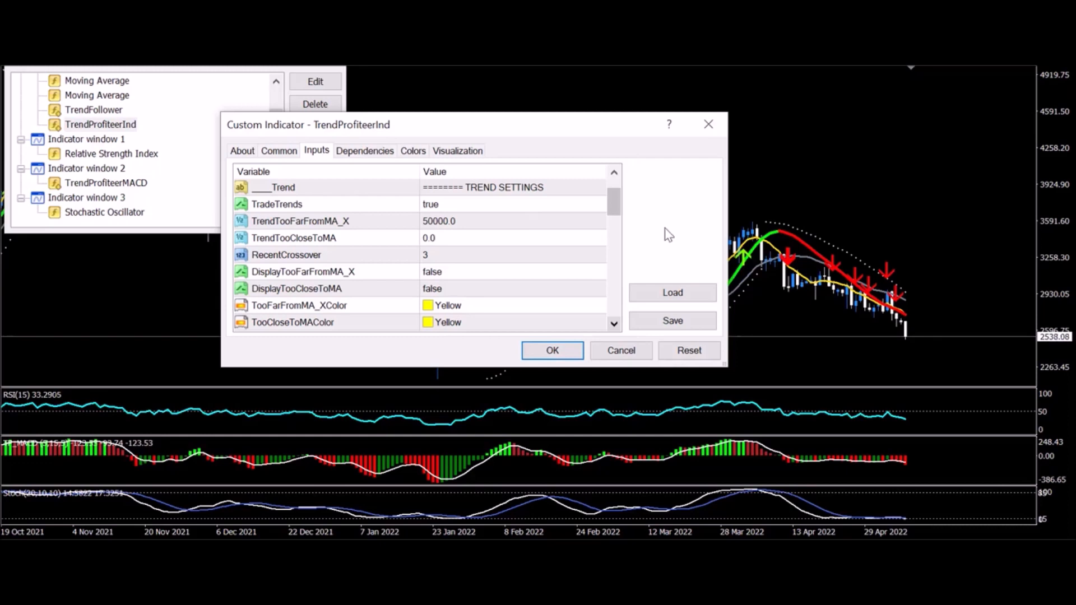
pyautogui.moveTo(697, 230)
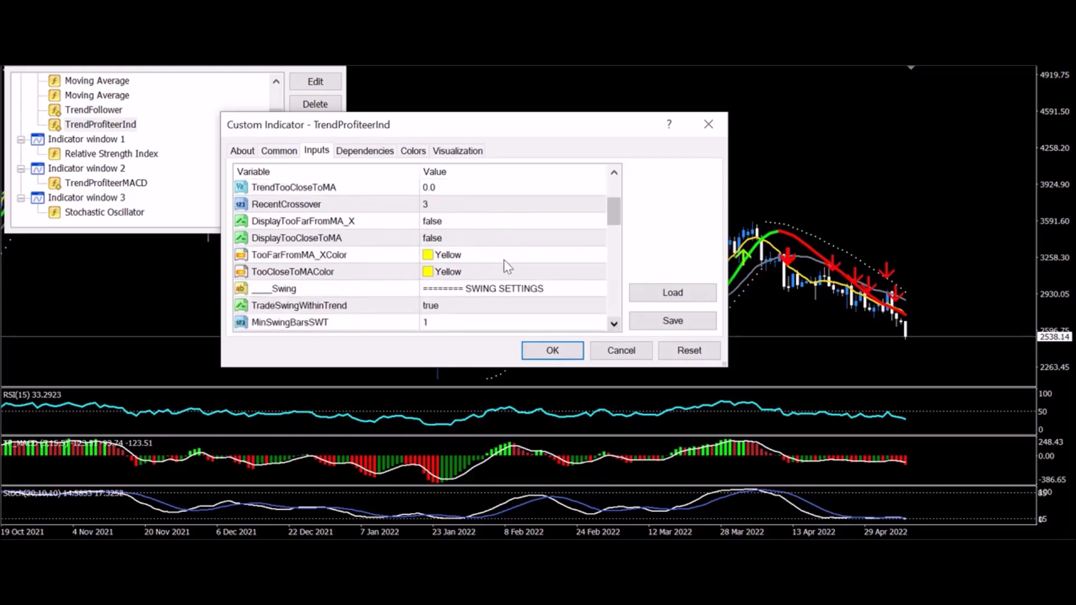
pyautogui.moveTo(614, 326)
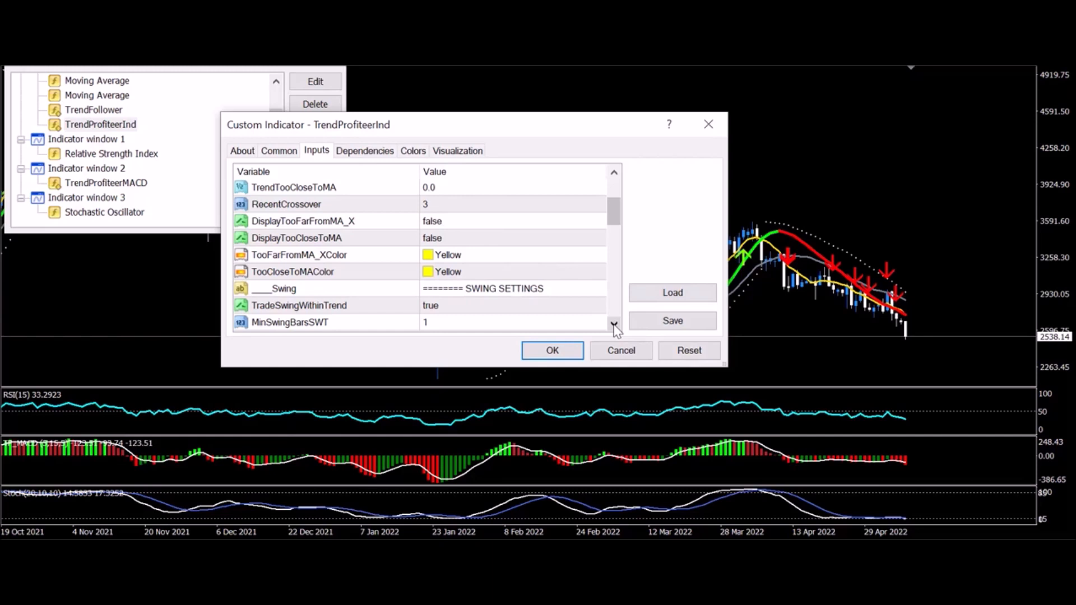
# Step: Scroll through swing and higher-timeframe inputs to General settings, leaving HigherTF1 at 1 Day
pyautogui.scroll(-3)
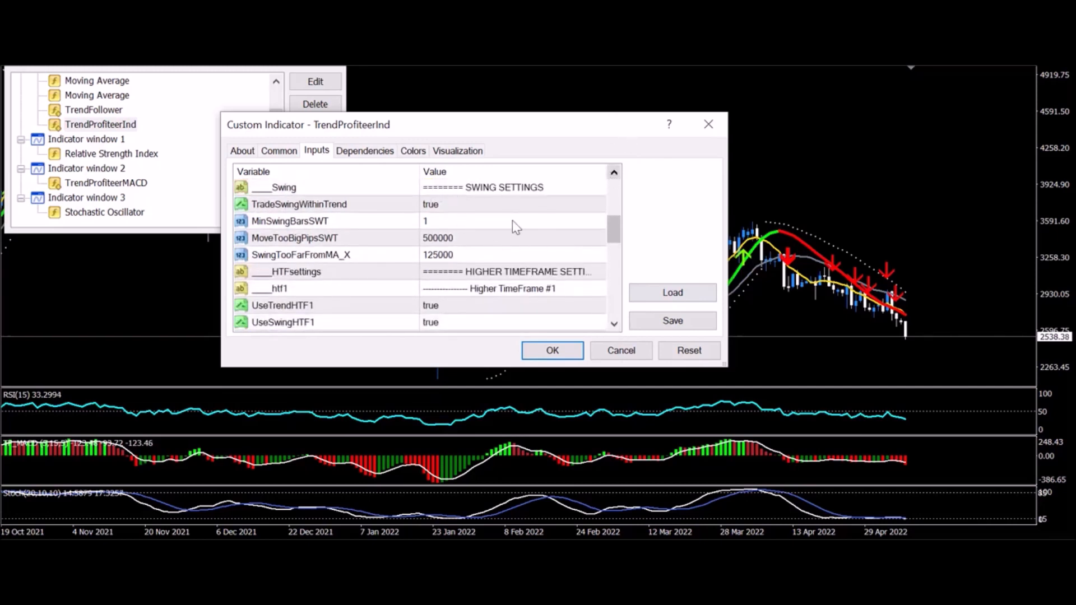
pyautogui.moveTo(531, 235)
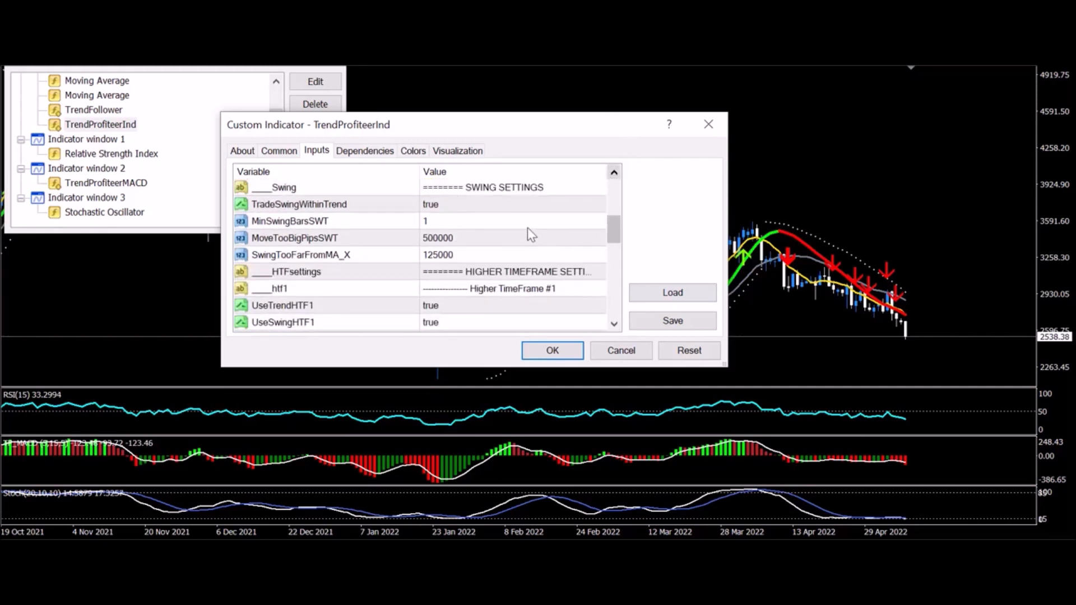
pyautogui.moveTo(895, 489)
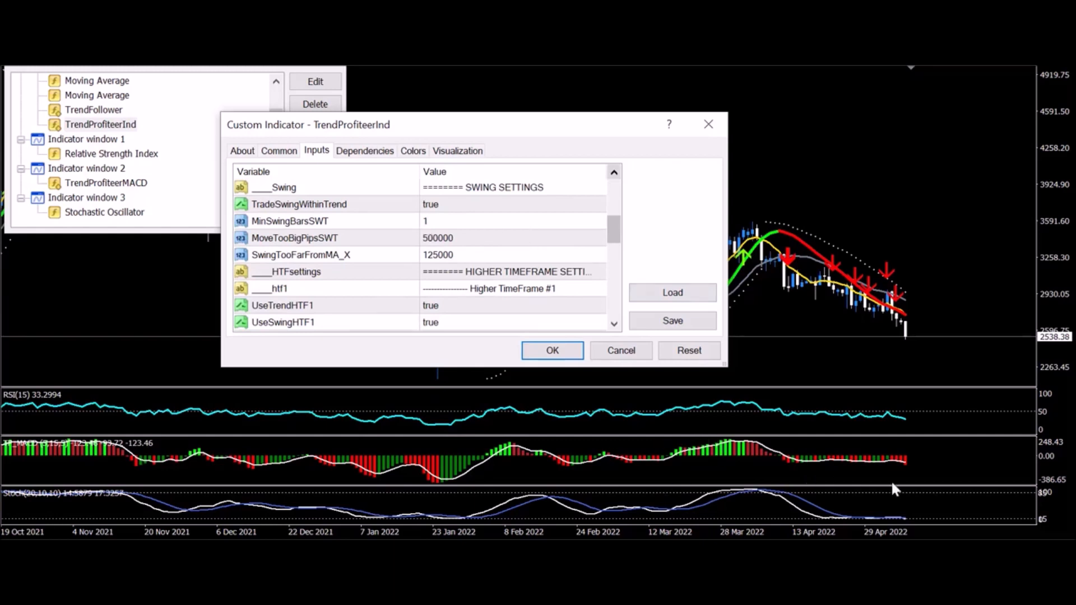
pyautogui.moveTo(616, 223)
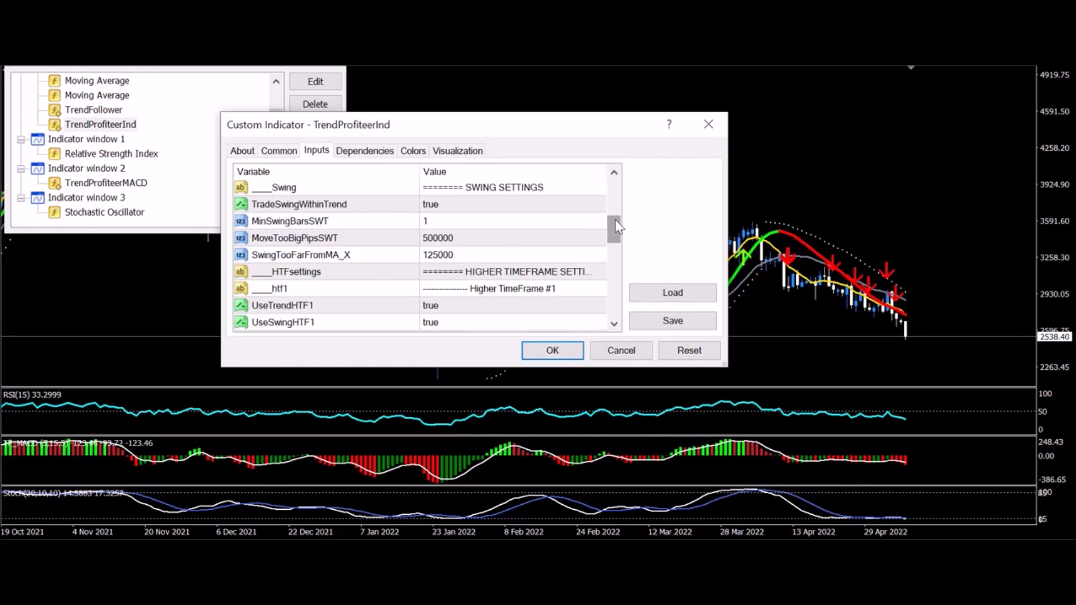
pyautogui.moveTo(614, 227); pyautogui.dragTo(614, 251)
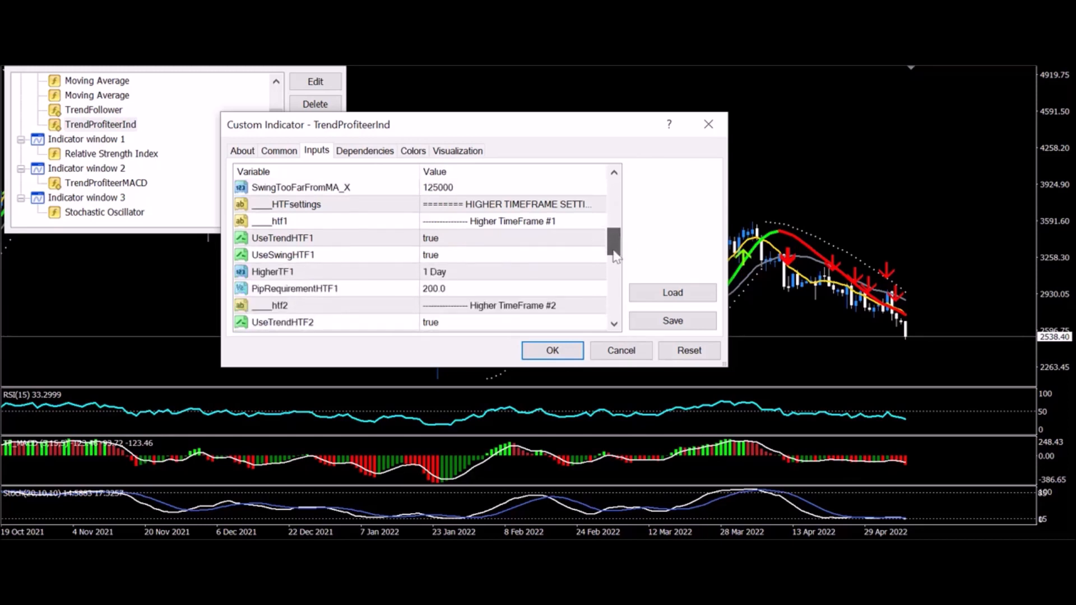
pyautogui.scroll(-3)
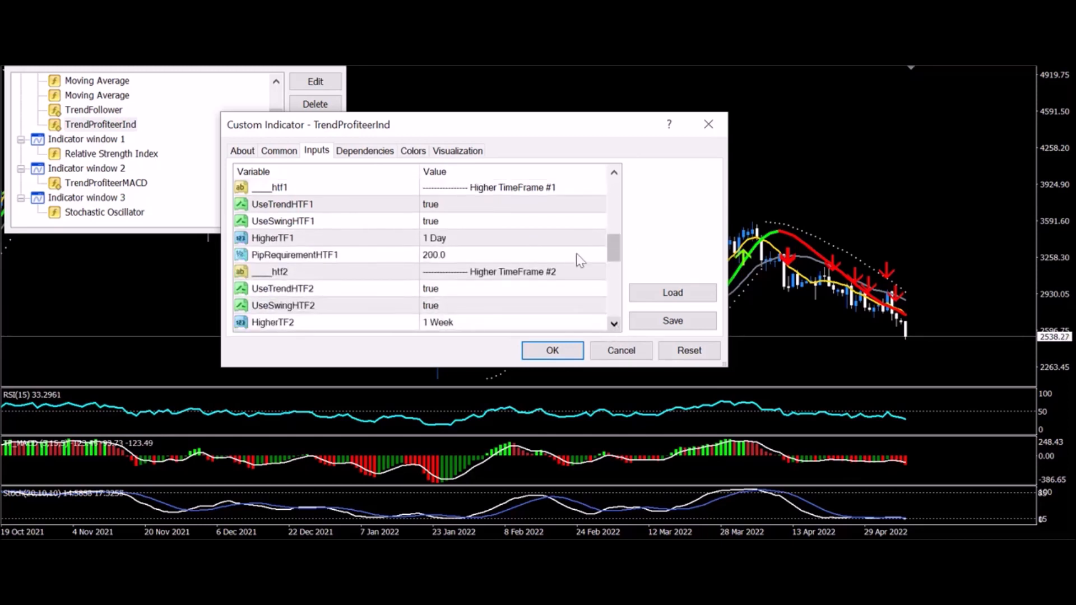
pyautogui.click(596, 237)
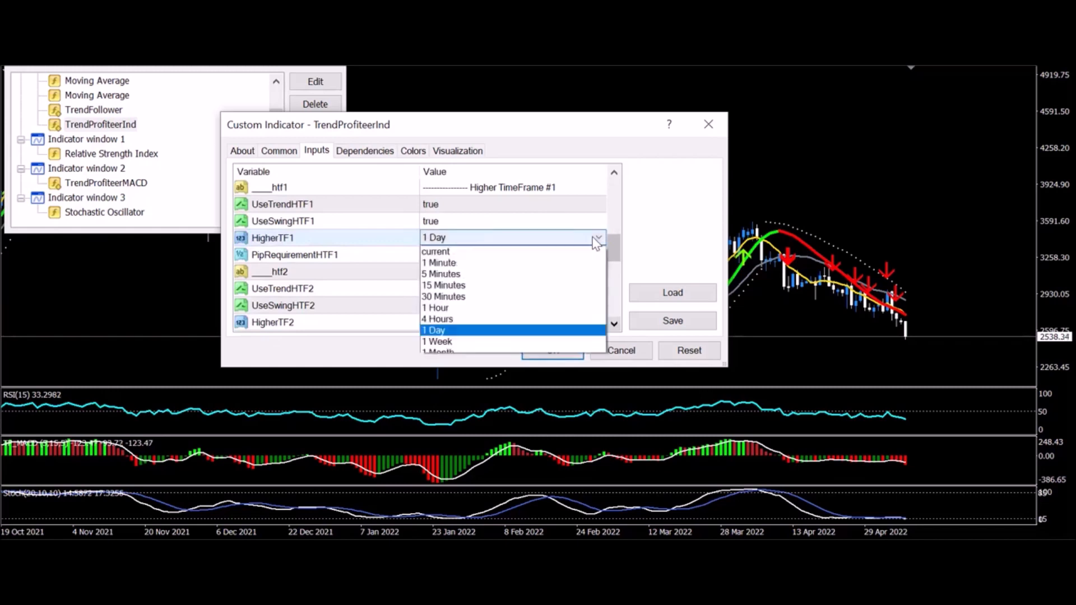
pyautogui.click(434, 330)
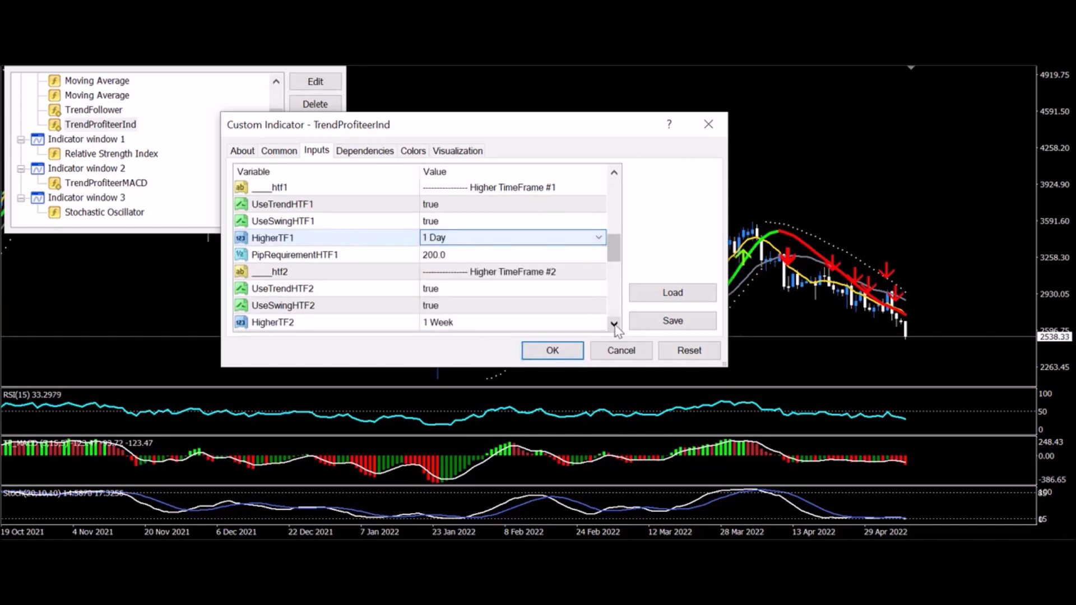
pyautogui.scroll(-3)
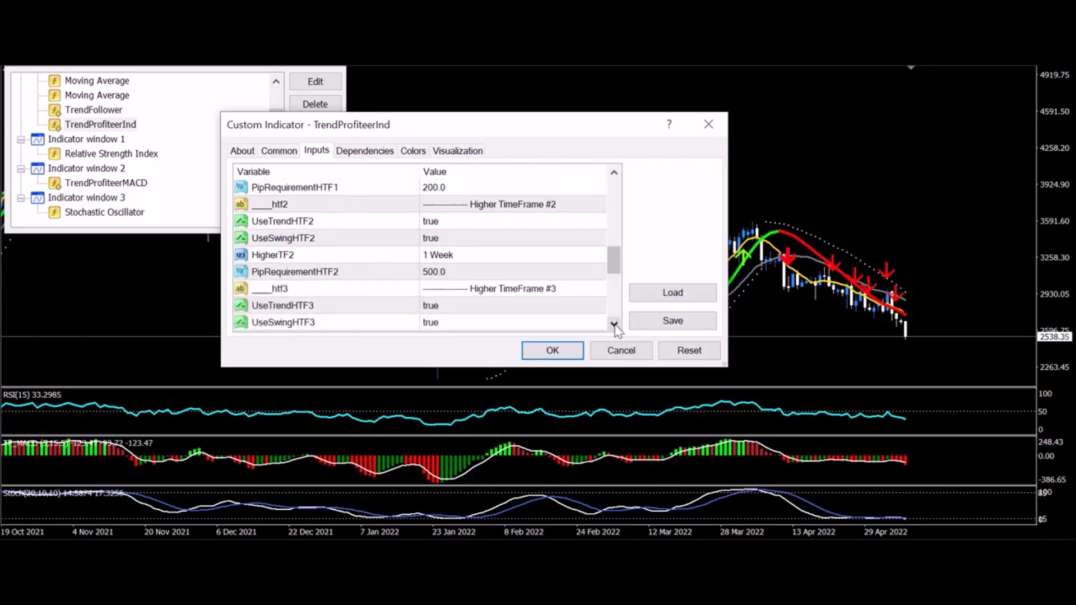
pyautogui.moveTo(563, 247)
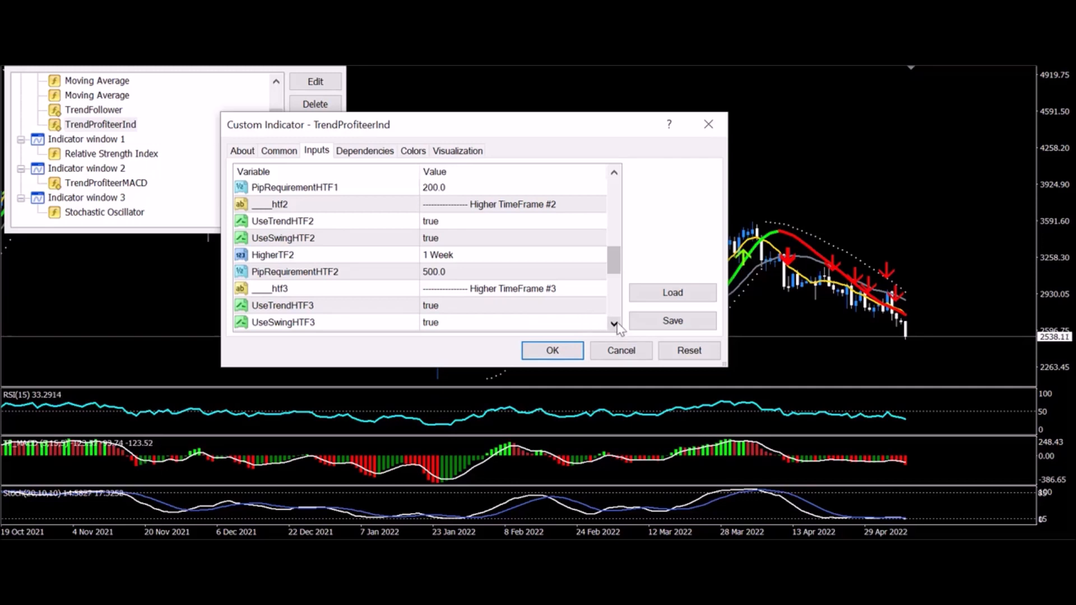
pyautogui.click(613, 324)
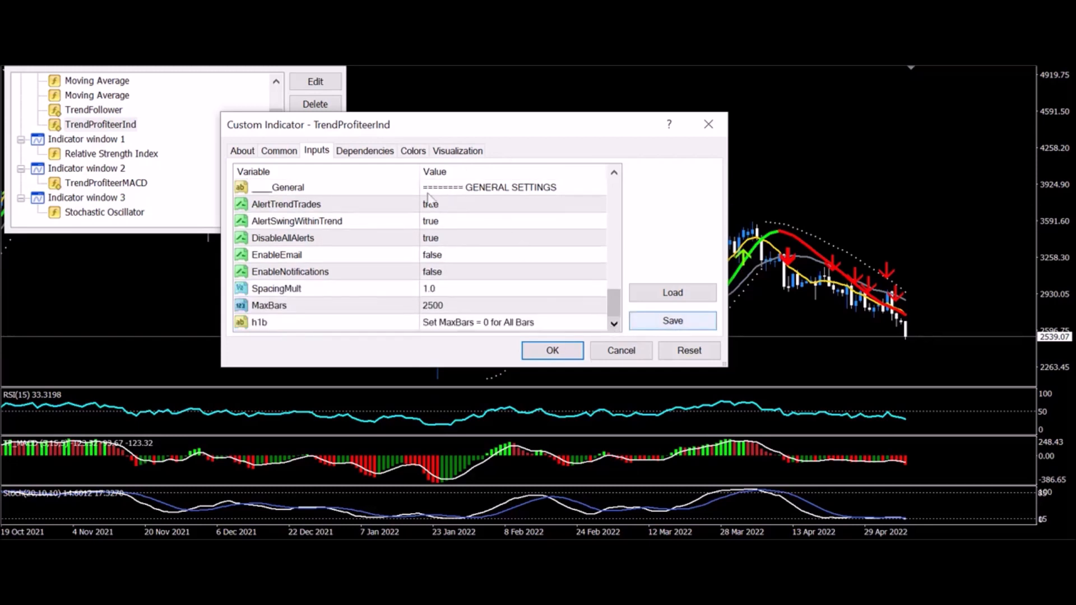
pyautogui.moveTo(525, 257)
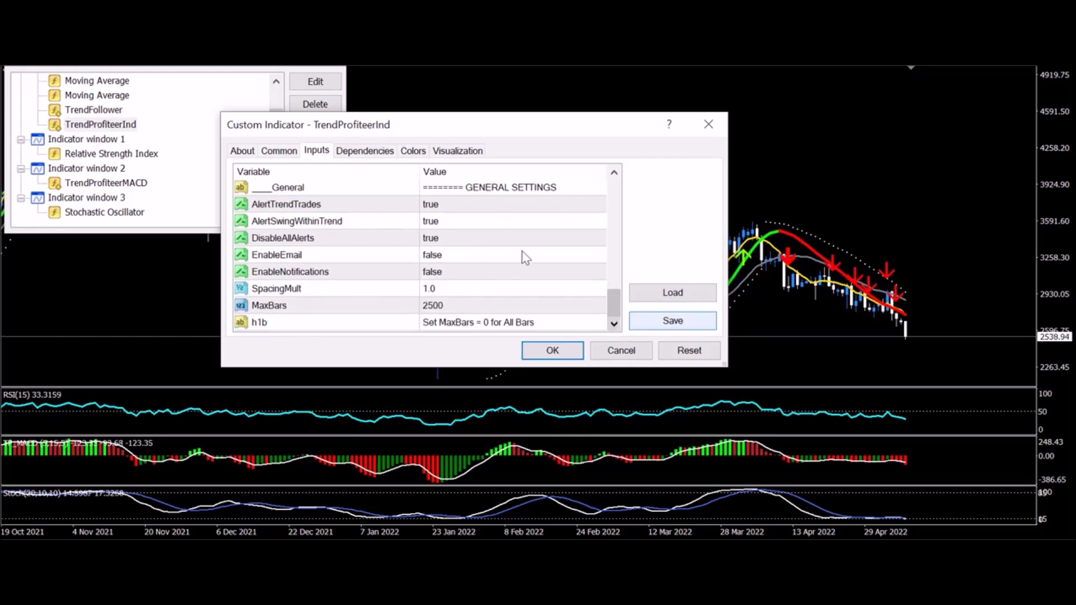
pyautogui.moveTo(490, 281)
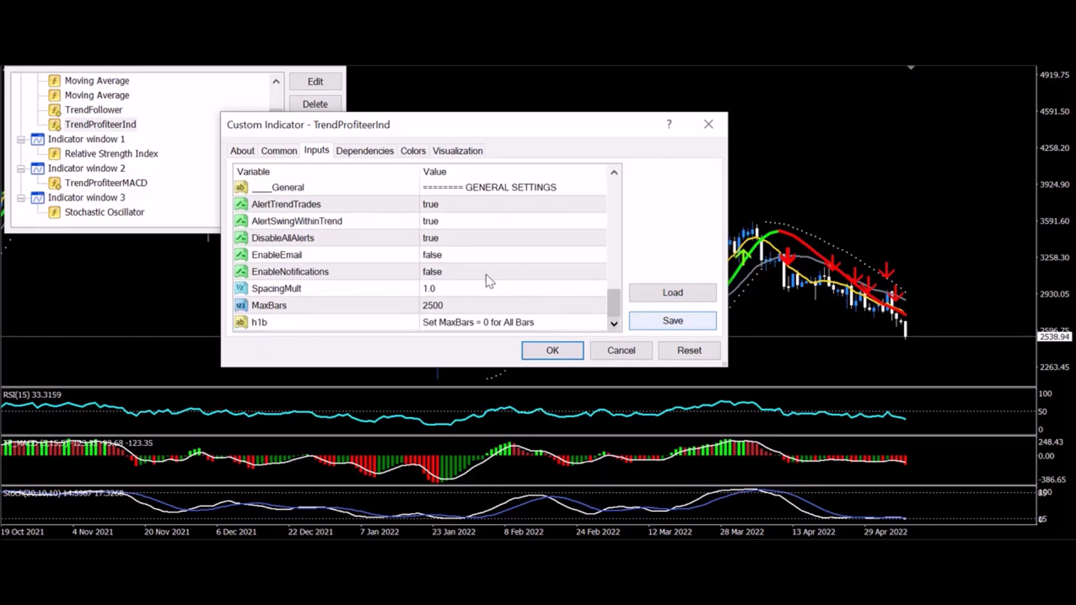
pyautogui.moveTo(472, 261)
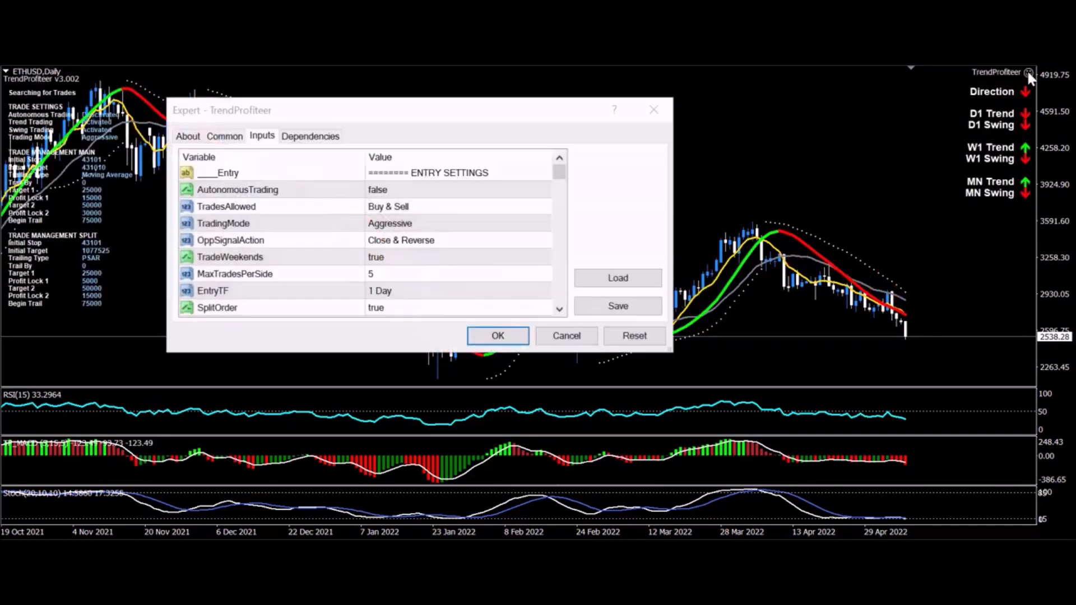
pyautogui.moveTo(423, 221)
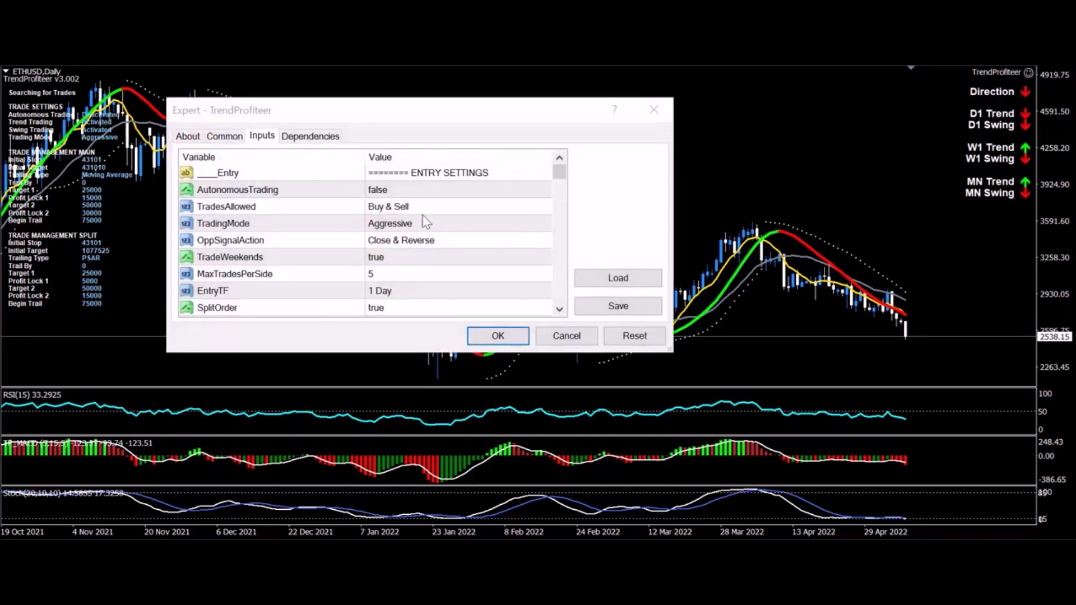
pyautogui.moveTo(251, 201)
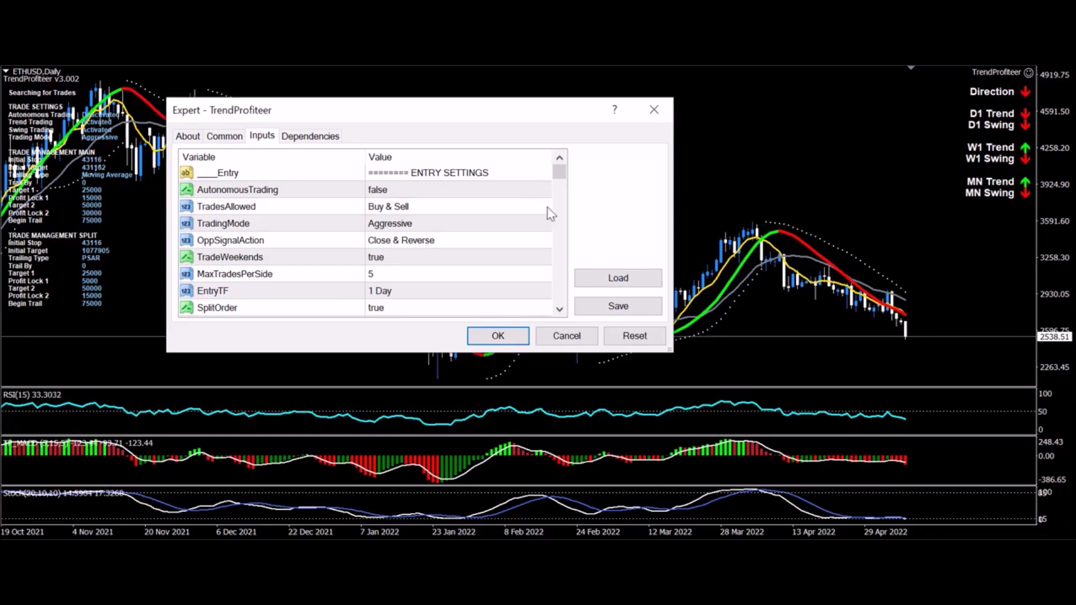
pyautogui.moveTo(540, 233)
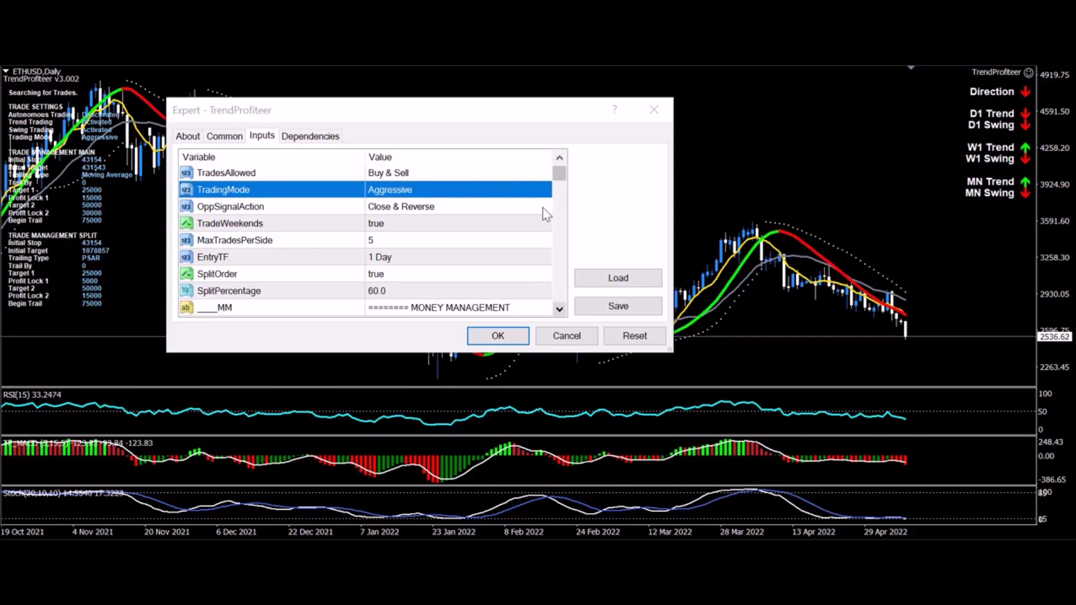
# Step: Move down to the MONEY MANAGEMENT inputs, showing Lots 1.0 and MinLots 0.1
pyautogui.click(458, 206)
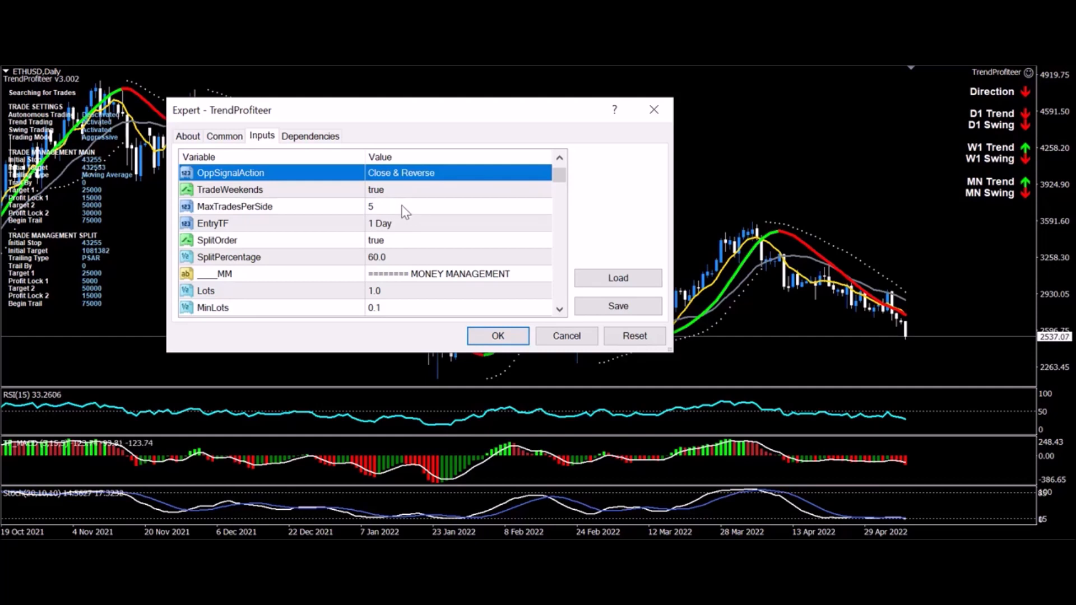
pyautogui.moveTo(388, 218)
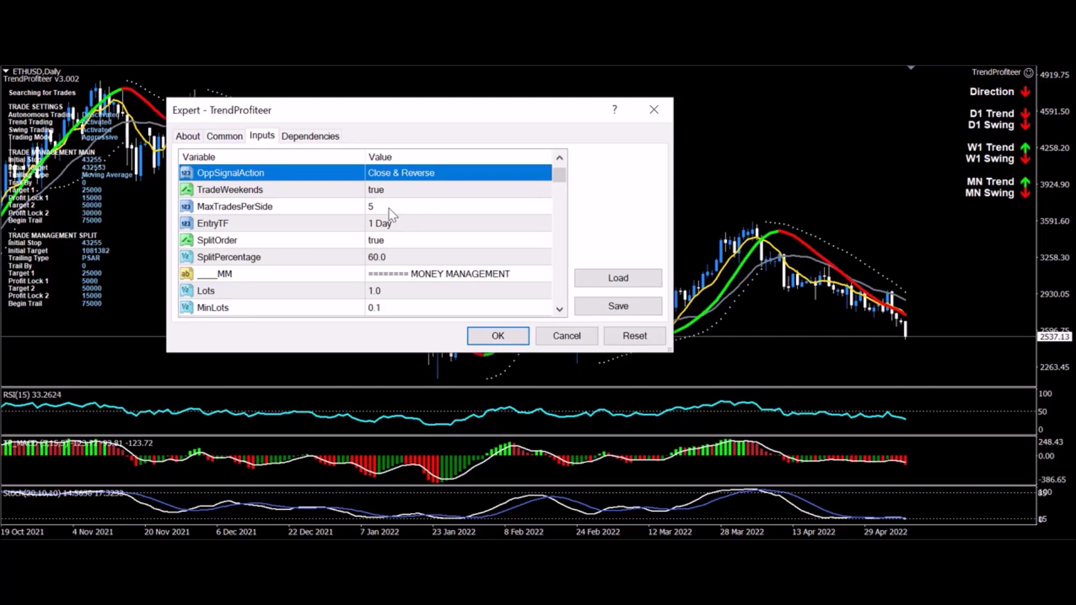
pyautogui.moveTo(459, 240)
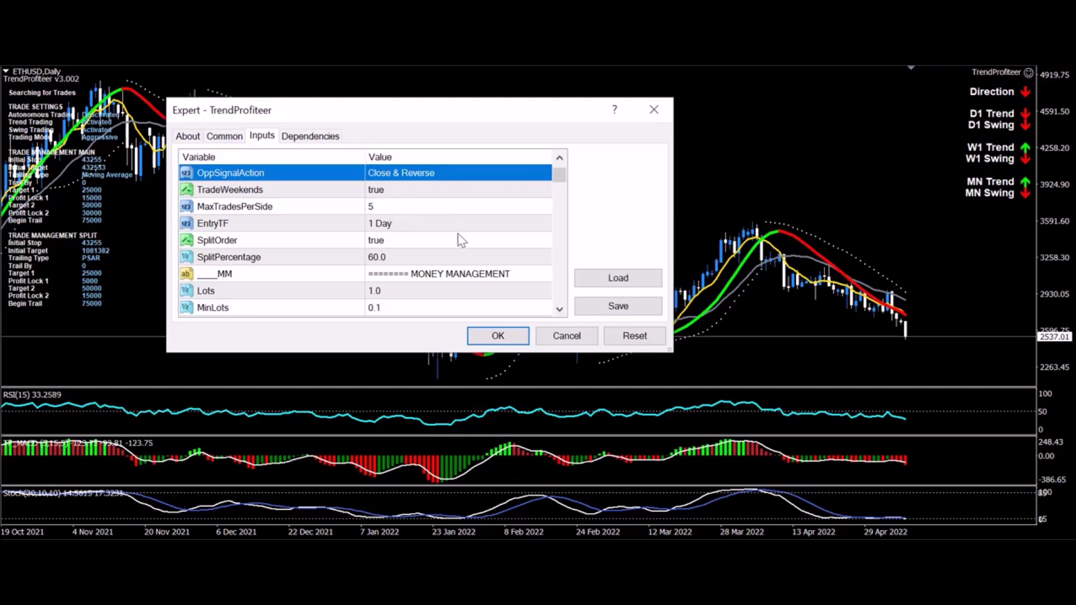
pyautogui.moveTo(549, 246)
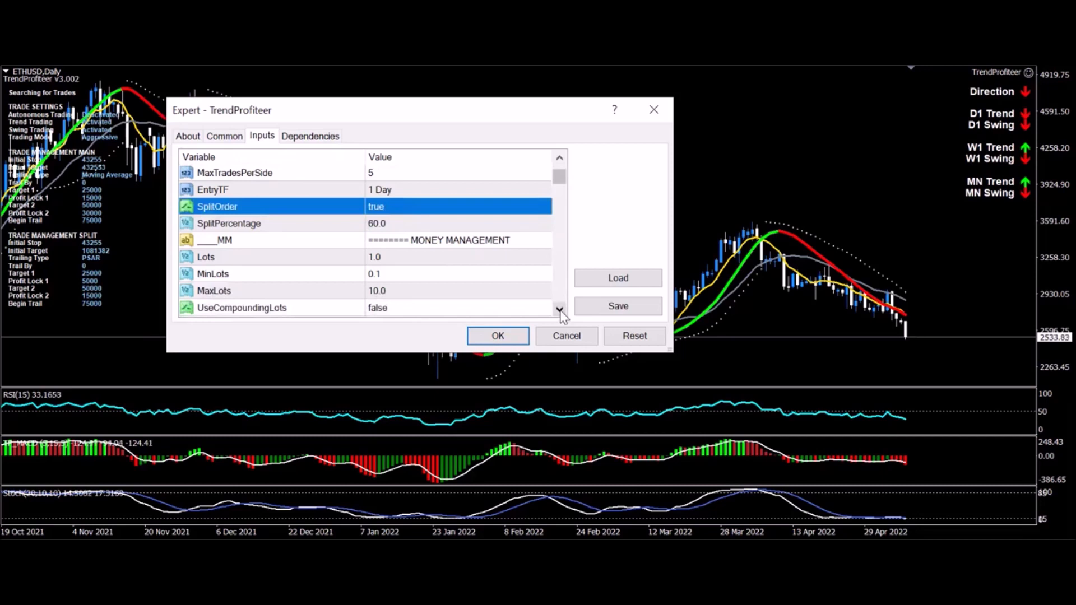
pyautogui.moveTo(536, 297)
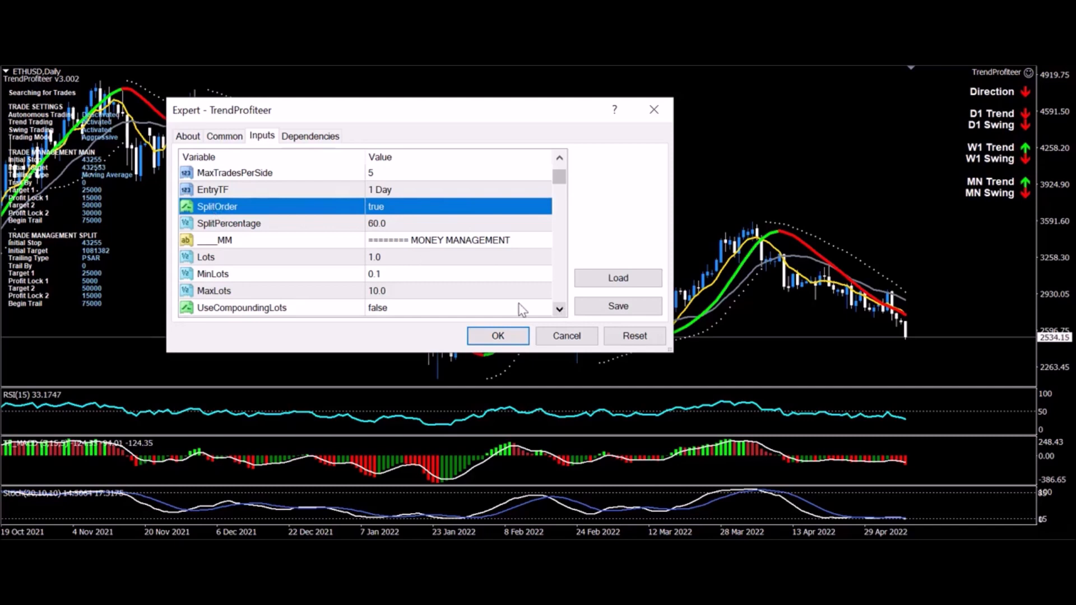
pyautogui.moveTo(562, 314)
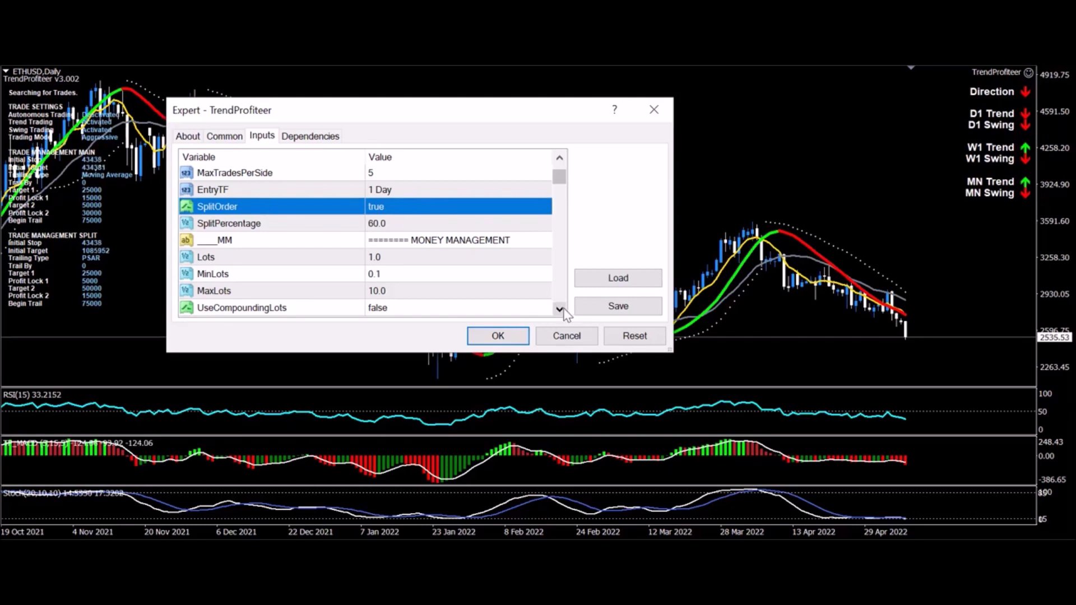
pyautogui.moveTo(561, 311)
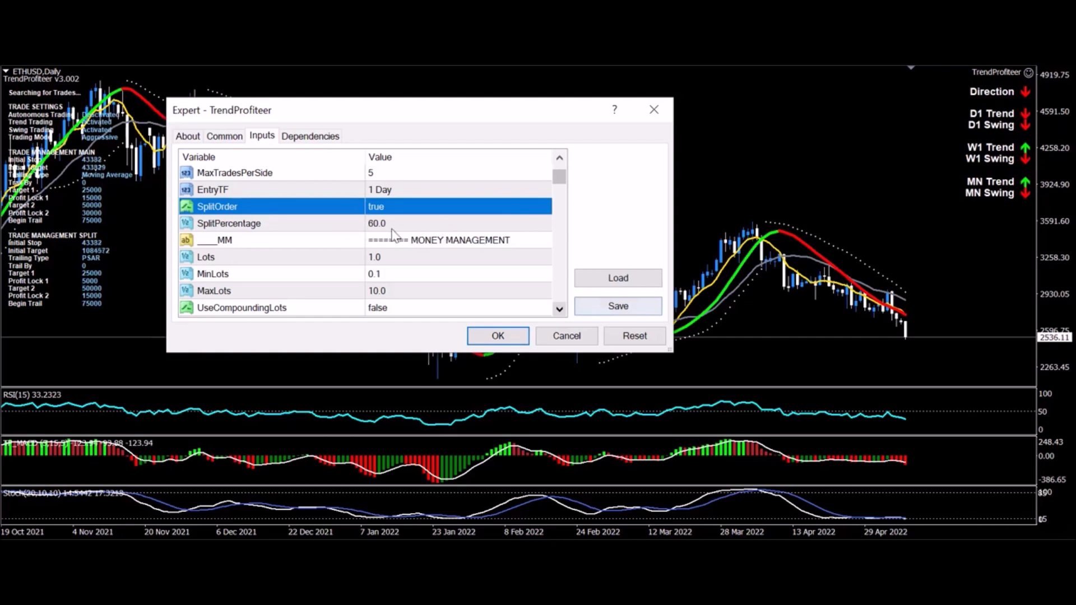
pyautogui.moveTo(583, 268)
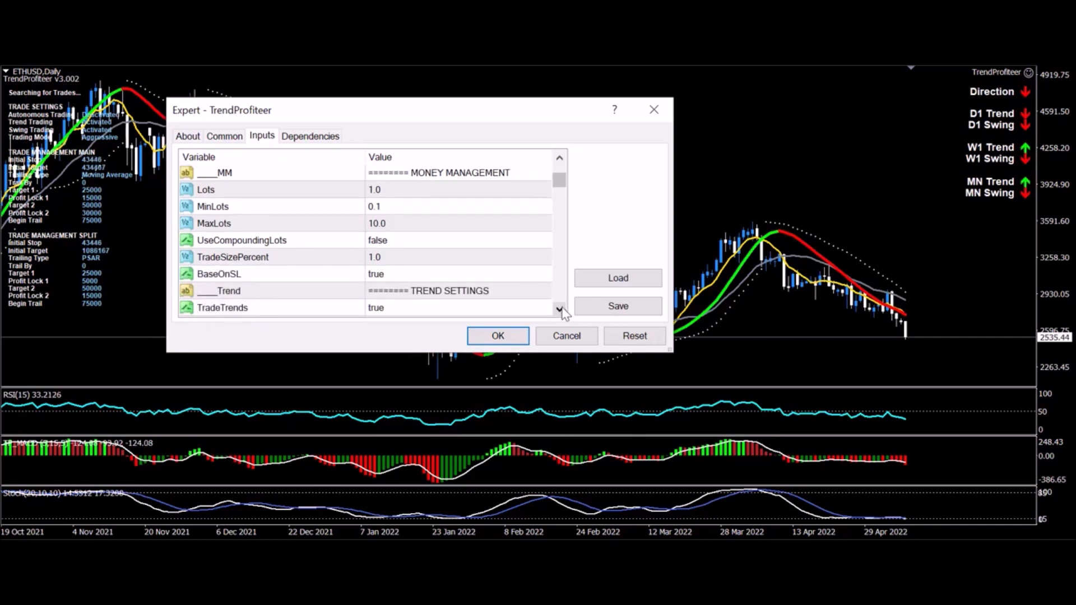
# Step: Scroll to TAKEPROFIT & STOPLOSS: TakeProfit 100000, SplitTP 200000, StopLoss 20000
pyautogui.scroll(-3)
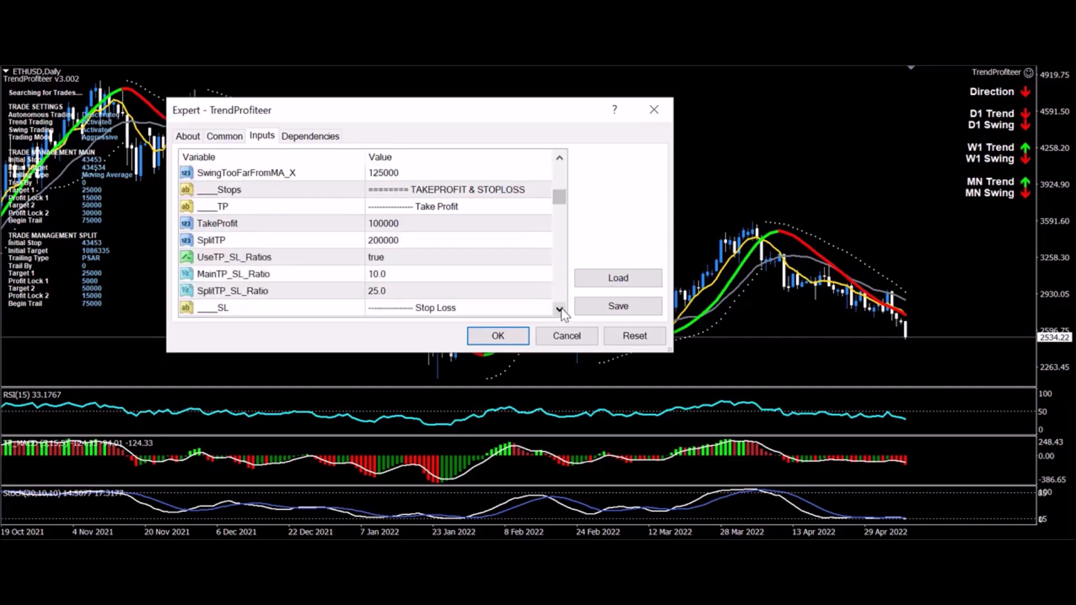
pyautogui.click(559, 308)
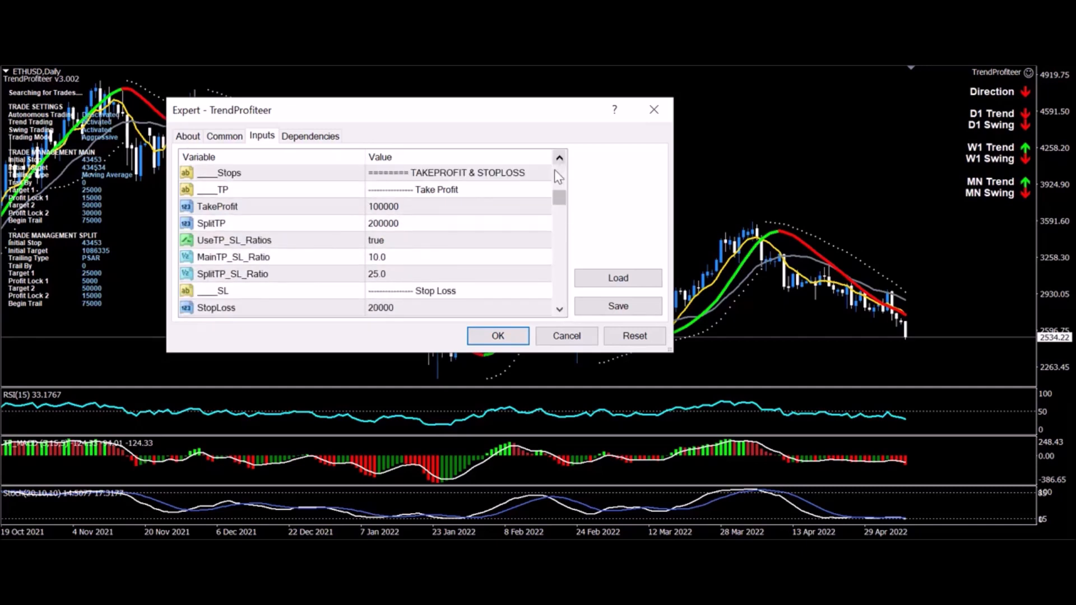
pyautogui.moveTo(418, 230)
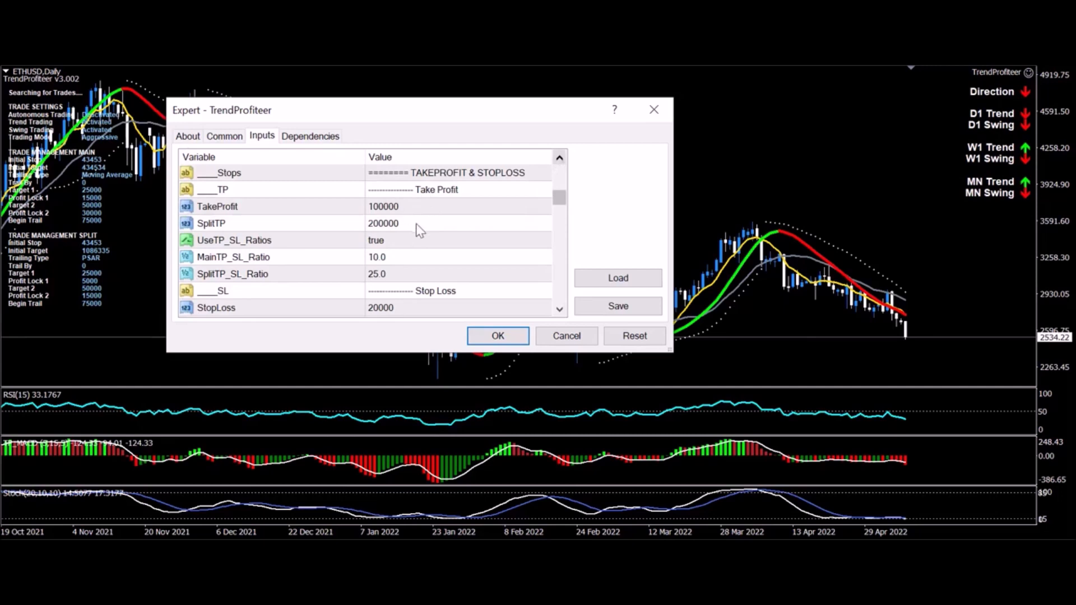
pyautogui.moveTo(439, 269)
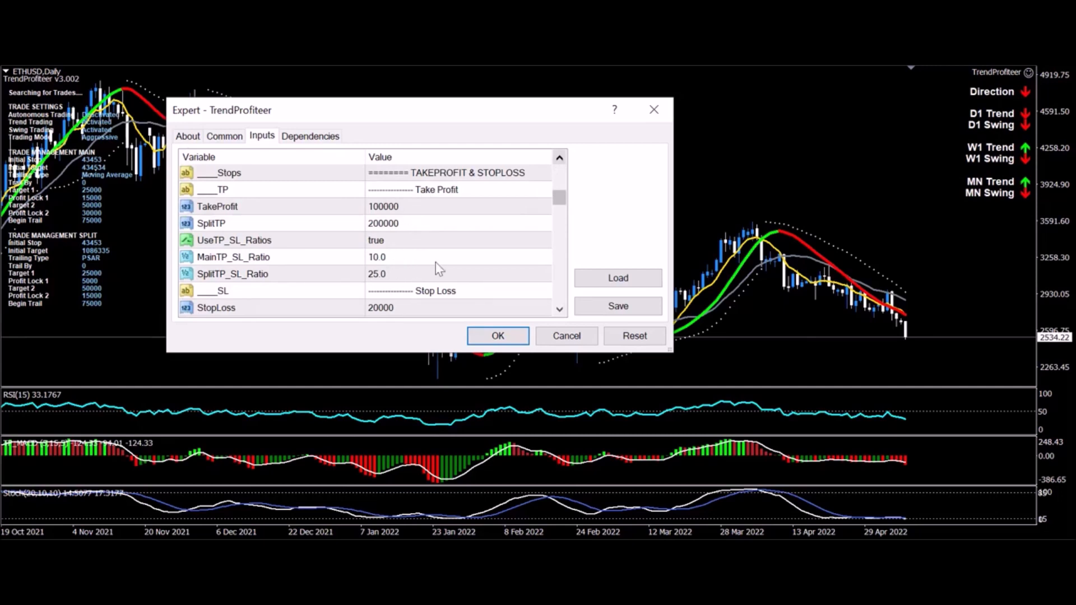
pyautogui.moveTo(404, 266)
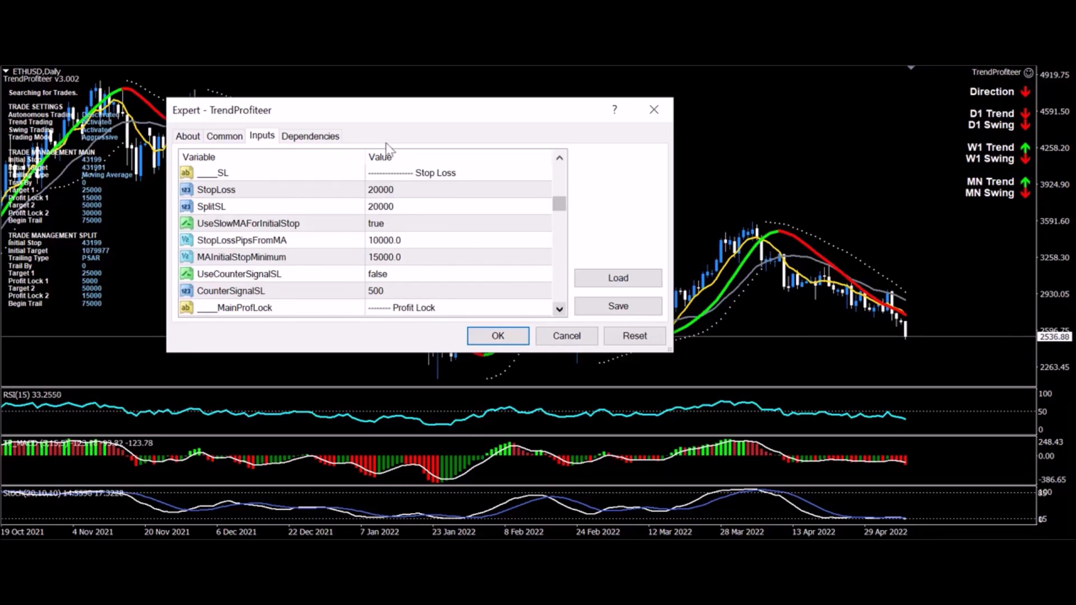
pyautogui.moveTo(416, 242)
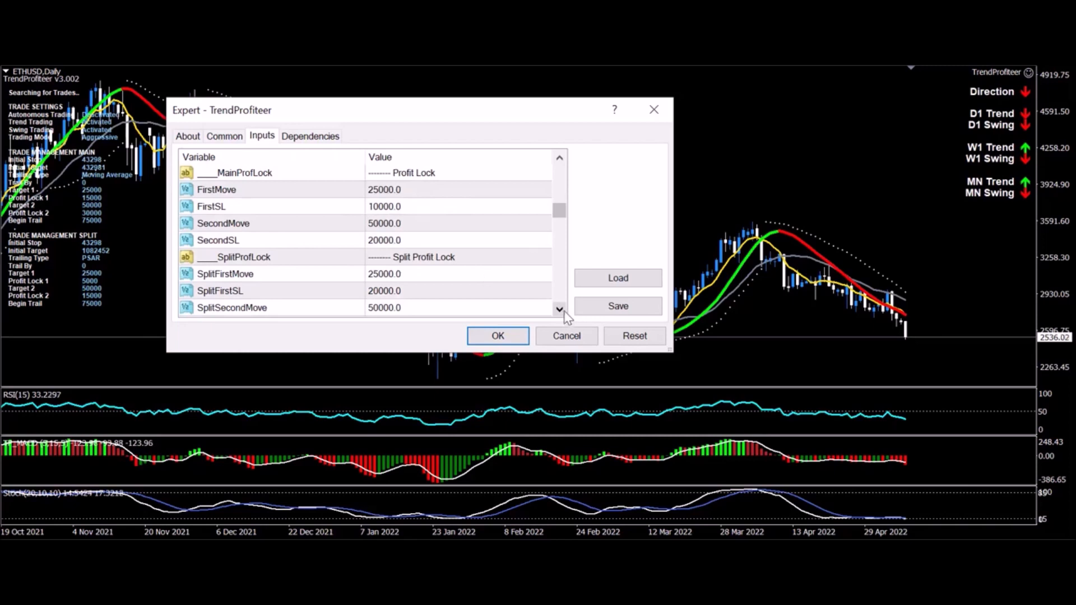
pyautogui.moveTo(418, 220)
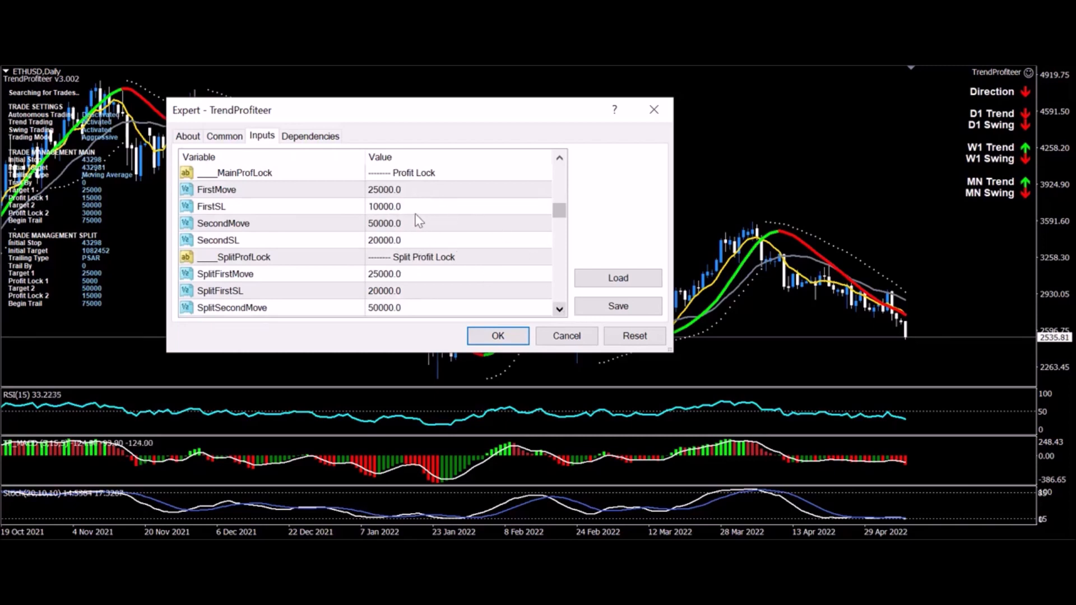
pyautogui.moveTo(419, 196)
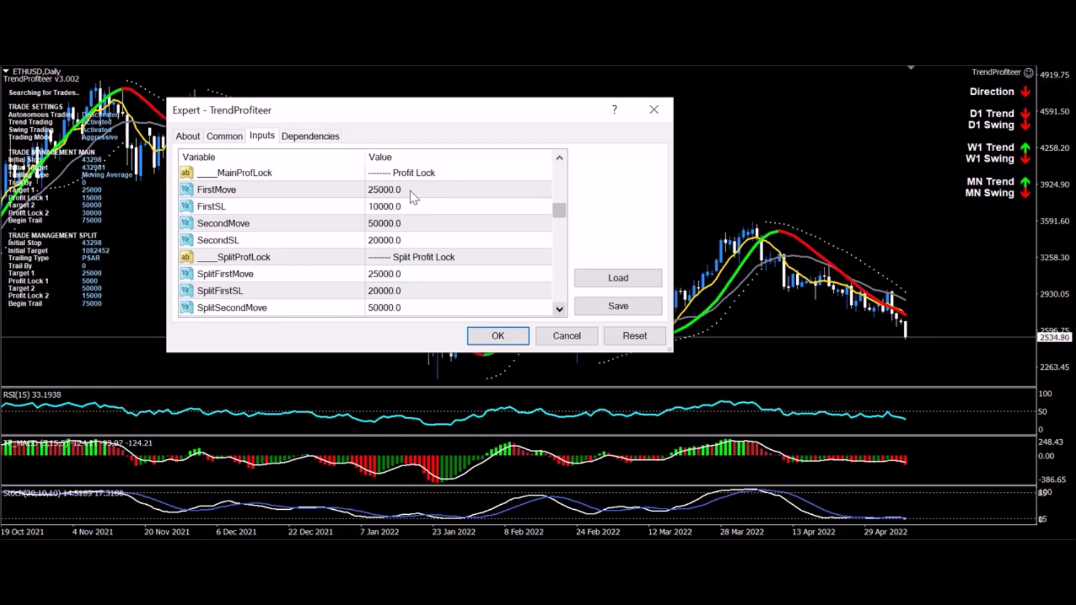
pyautogui.moveTo(406, 217)
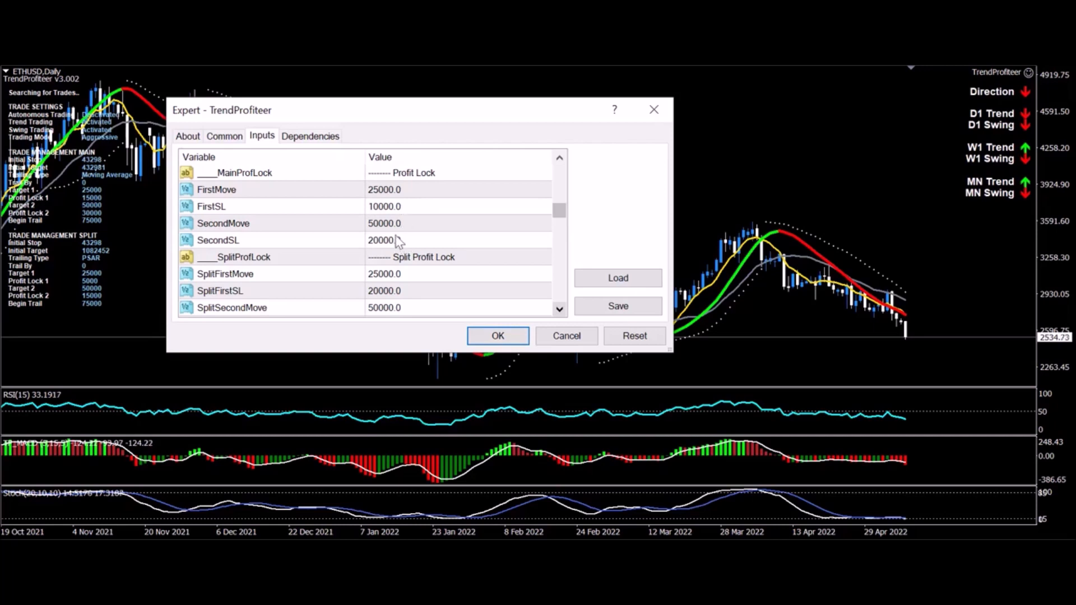
pyautogui.moveTo(421, 211)
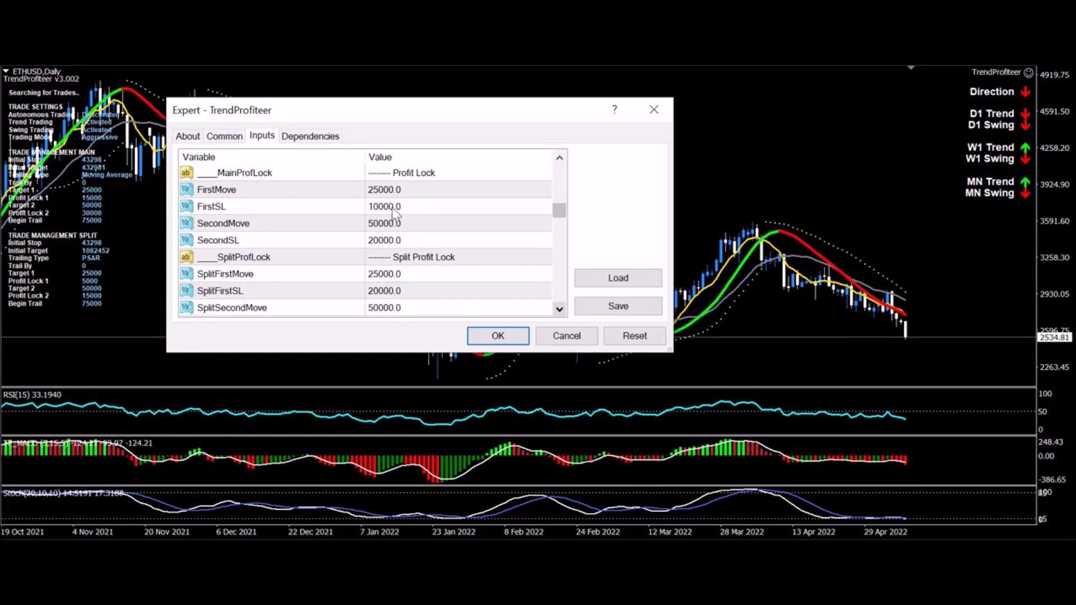
pyautogui.moveTo(65, 177)
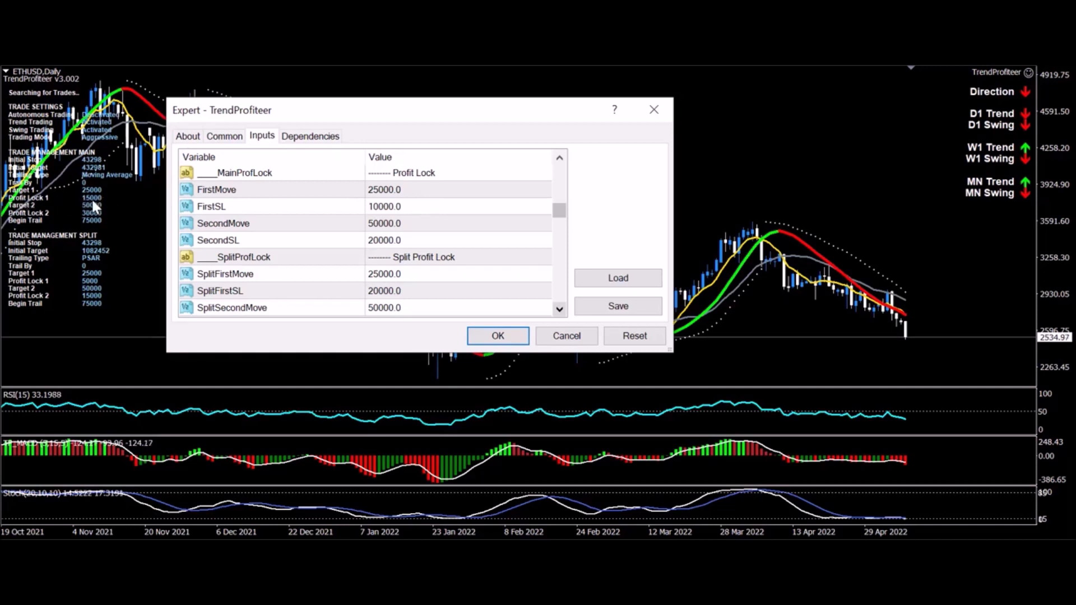
pyautogui.moveTo(131, 232)
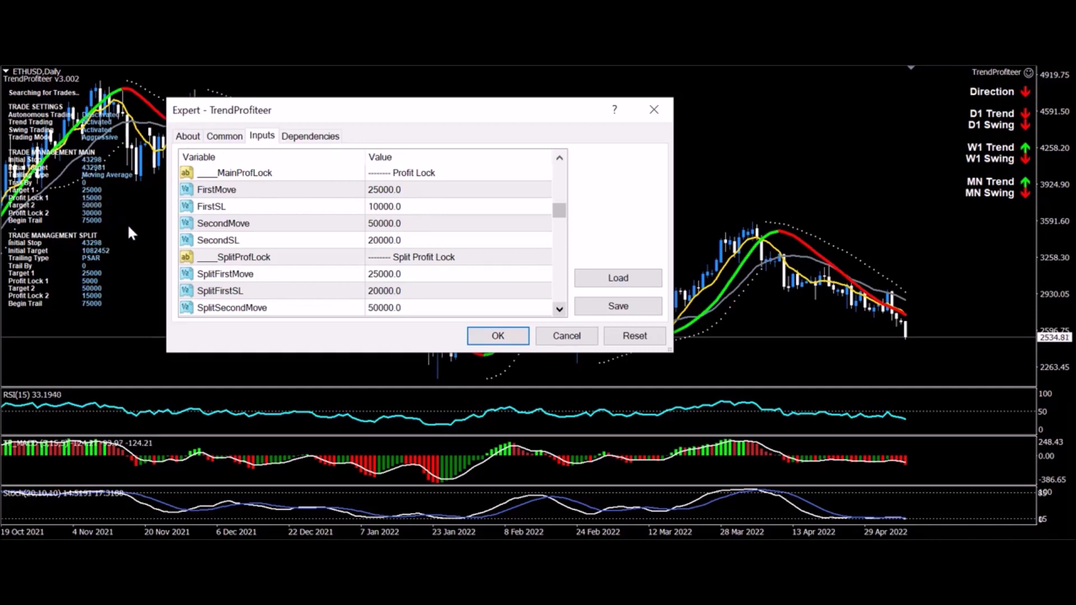
# Step: Scroll to TRAILING STOP: Moving Average trail, Parabolic PSAR split trail, both beginning at 75000
pyautogui.scroll(-3)
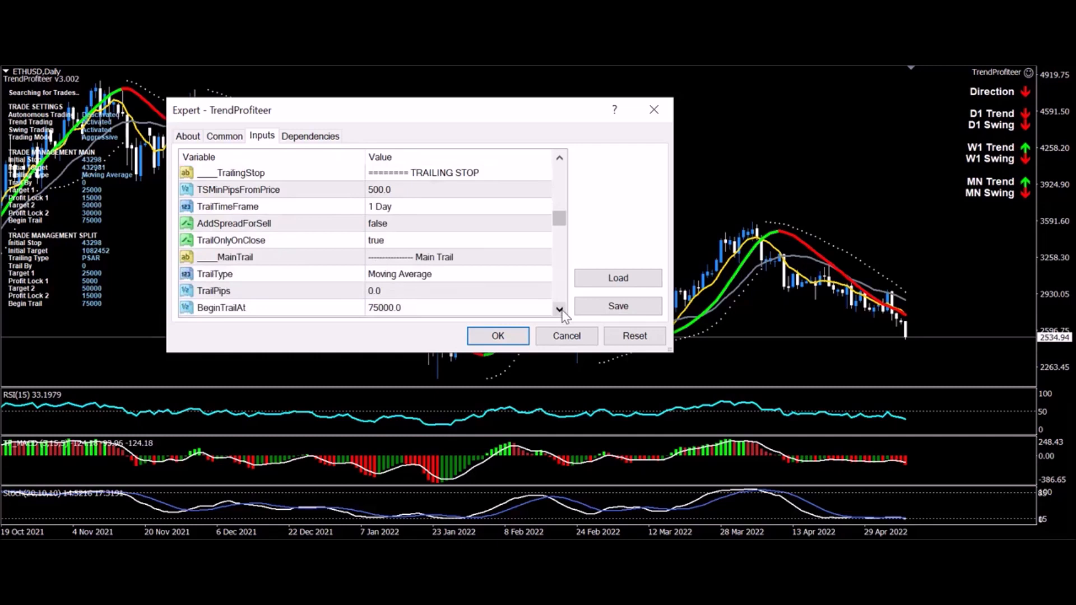
pyautogui.moveTo(525, 301)
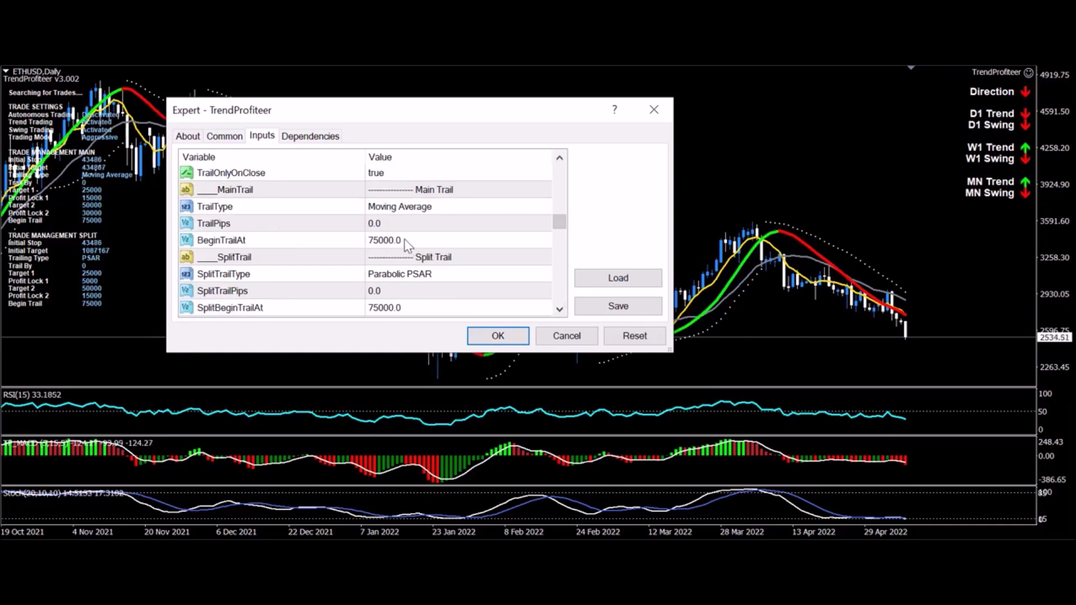
pyautogui.moveTo(566, 229)
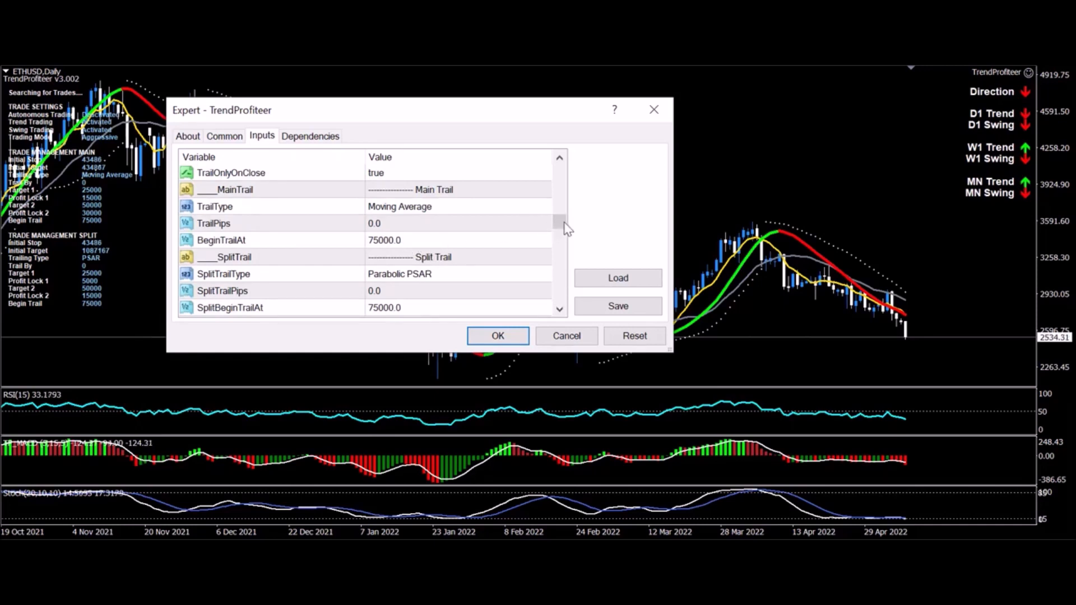
pyautogui.moveTo(419, 245)
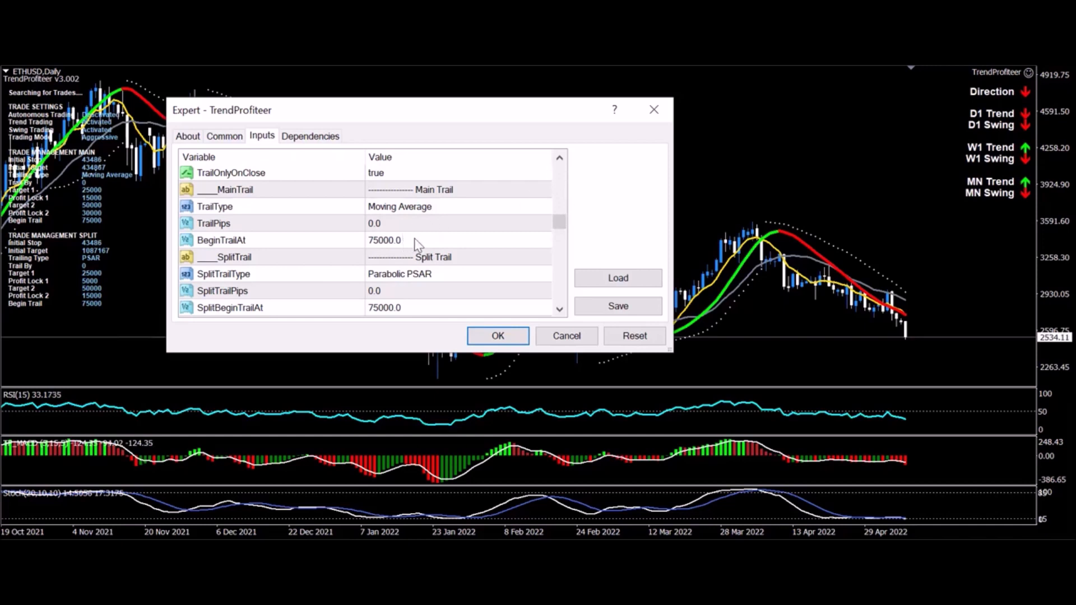
pyautogui.moveTo(442, 249)
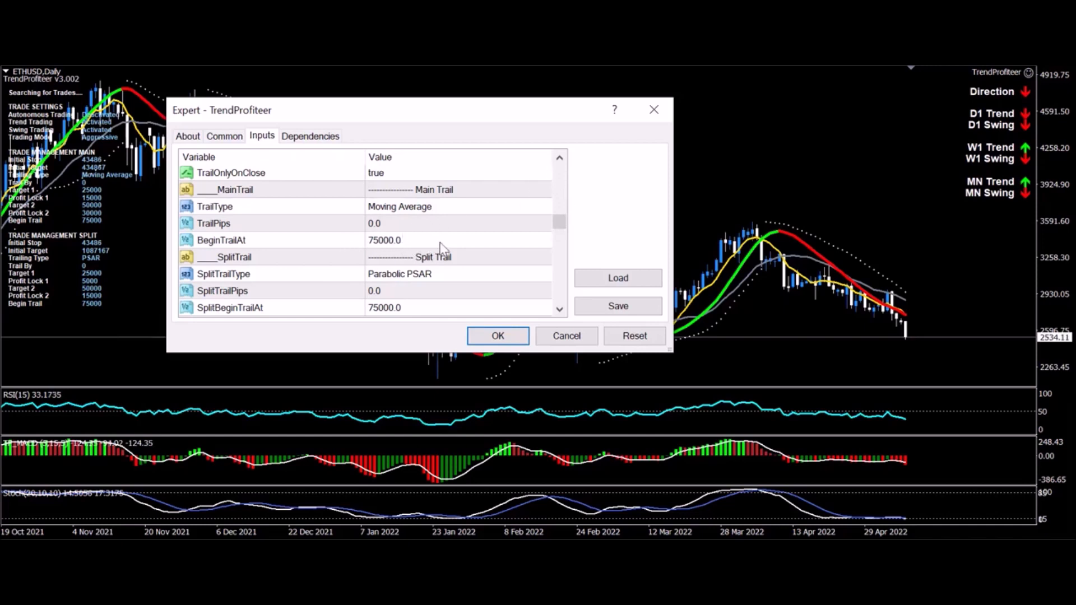
pyautogui.moveTo(559, 170)
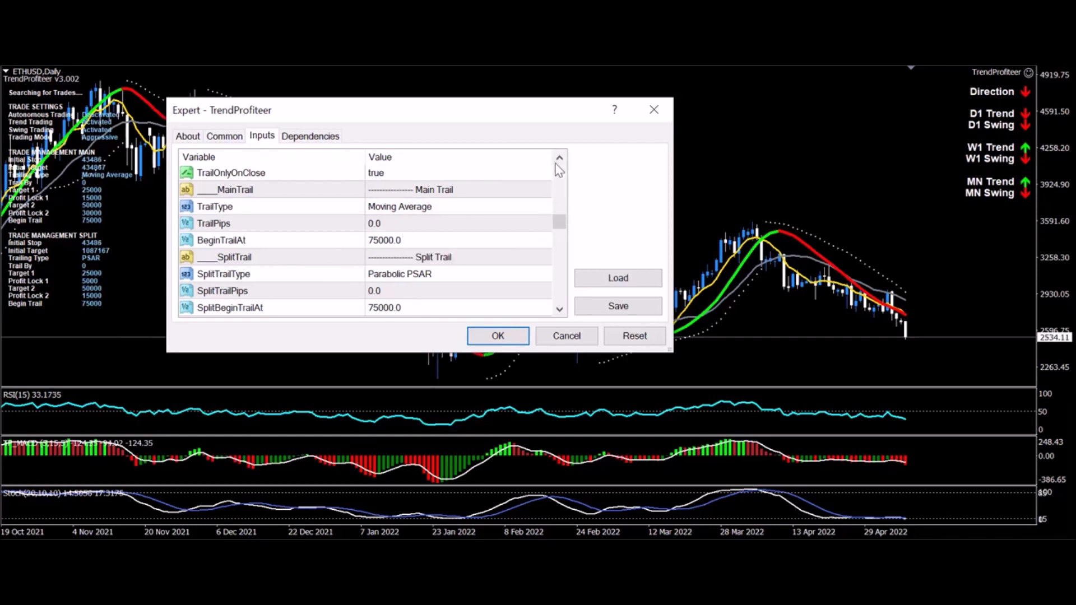
pyautogui.moveTo(562, 163)
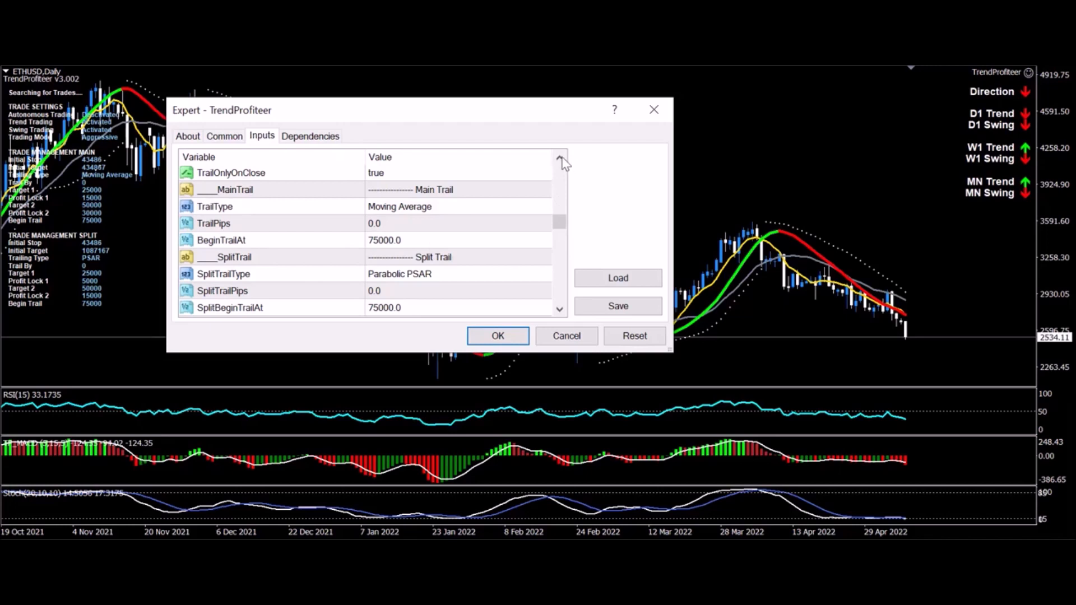
pyautogui.moveTo(597, 159)
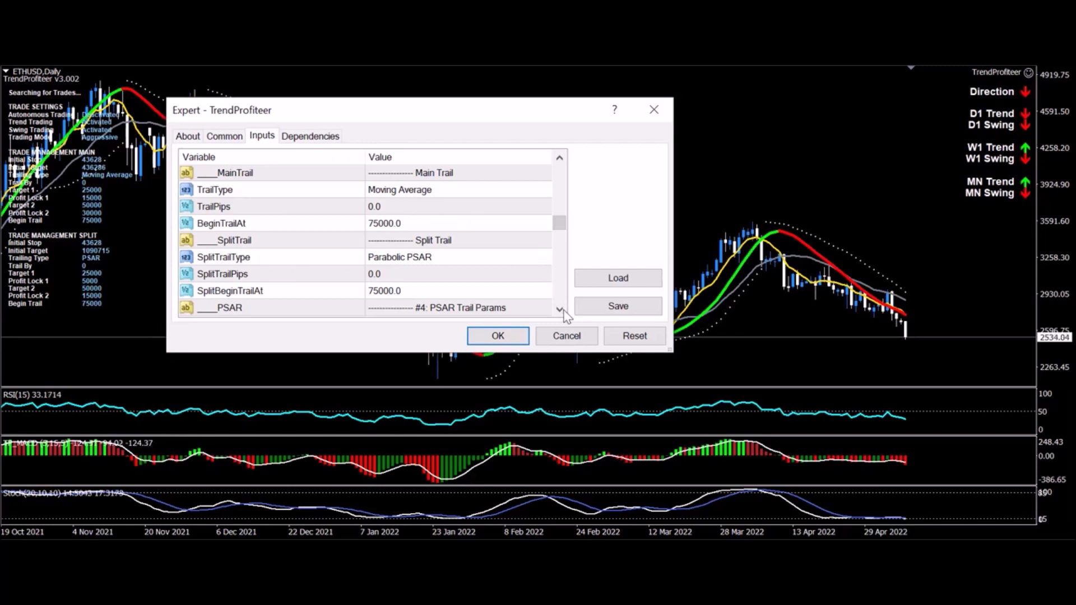
pyautogui.moveTo(514, 191)
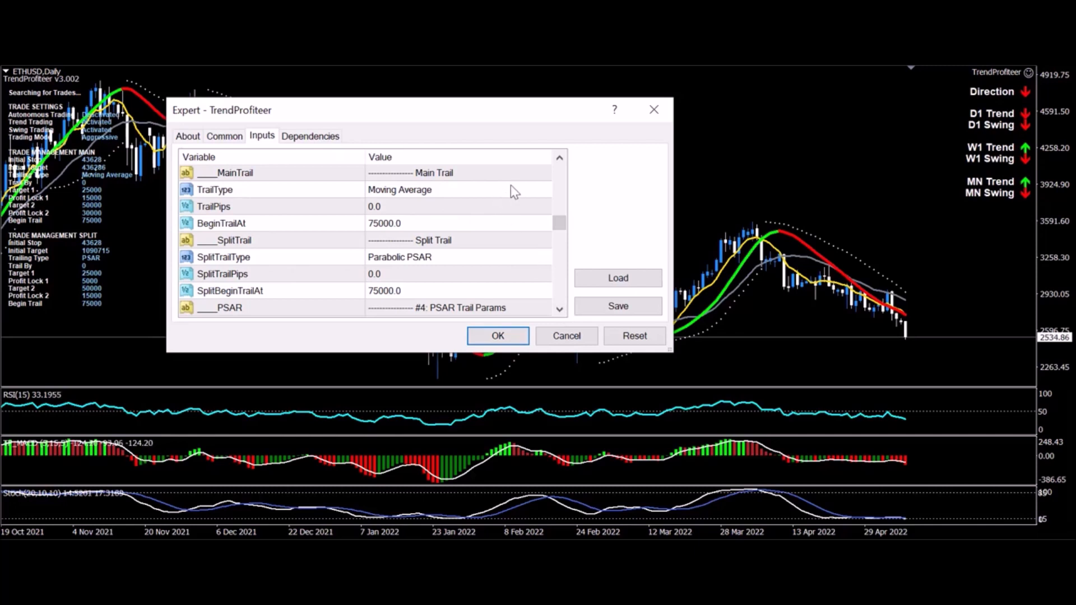
pyautogui.moveTo(550, 200)
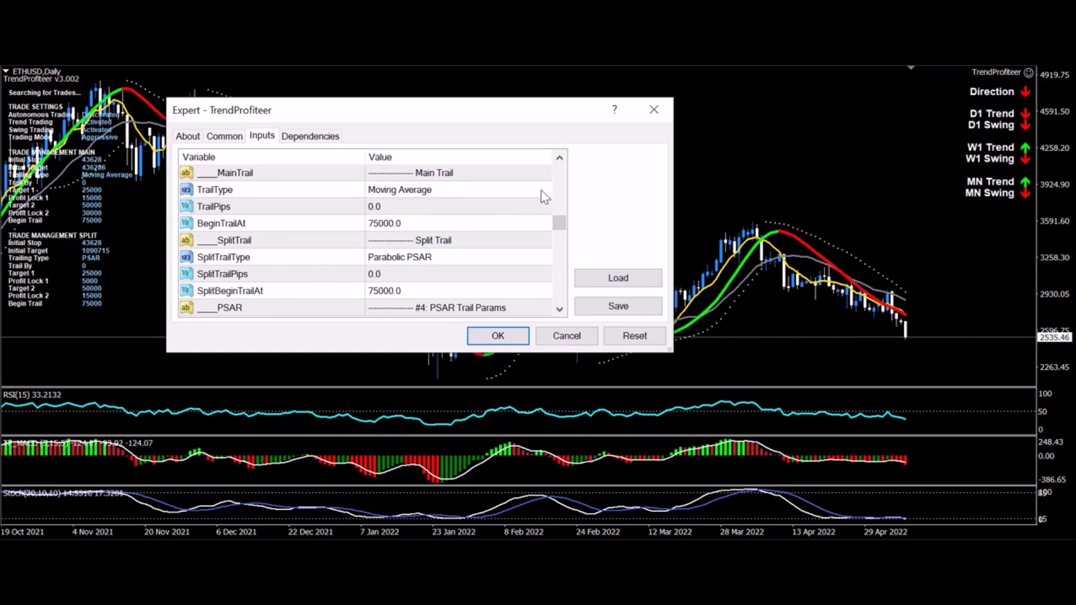
pyautogui.moveTo(446, 239)
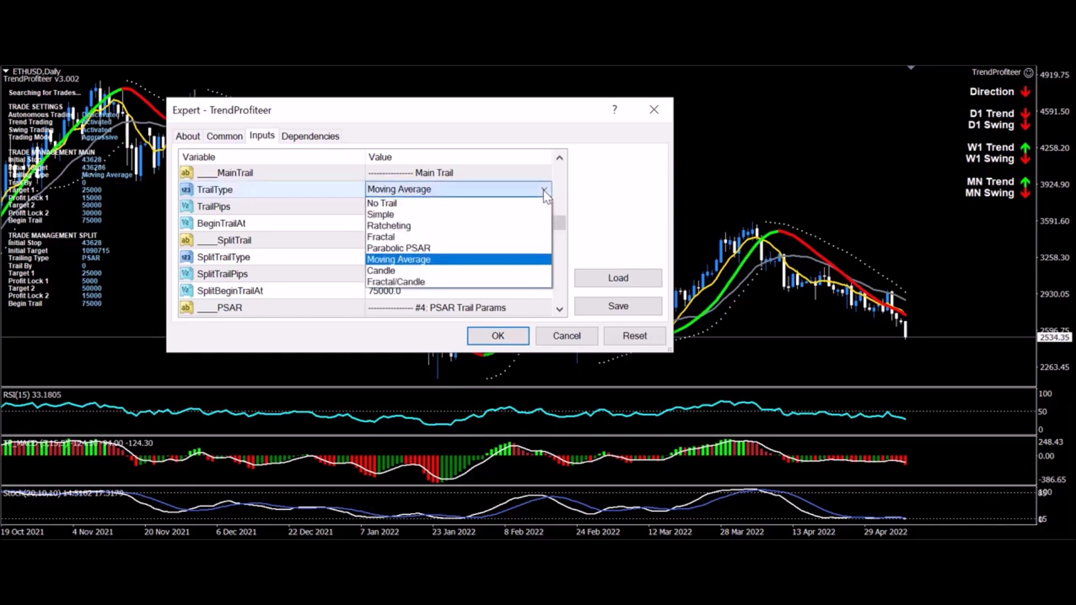
pyautogui.moveTo(427, 225)
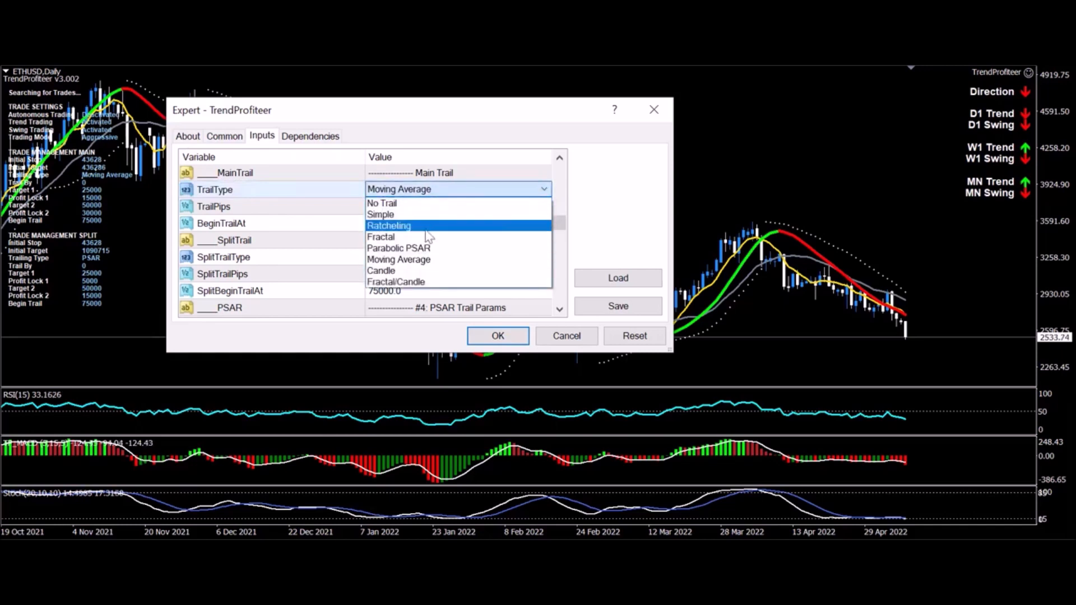
pyautogui.moveTo(409, 214)
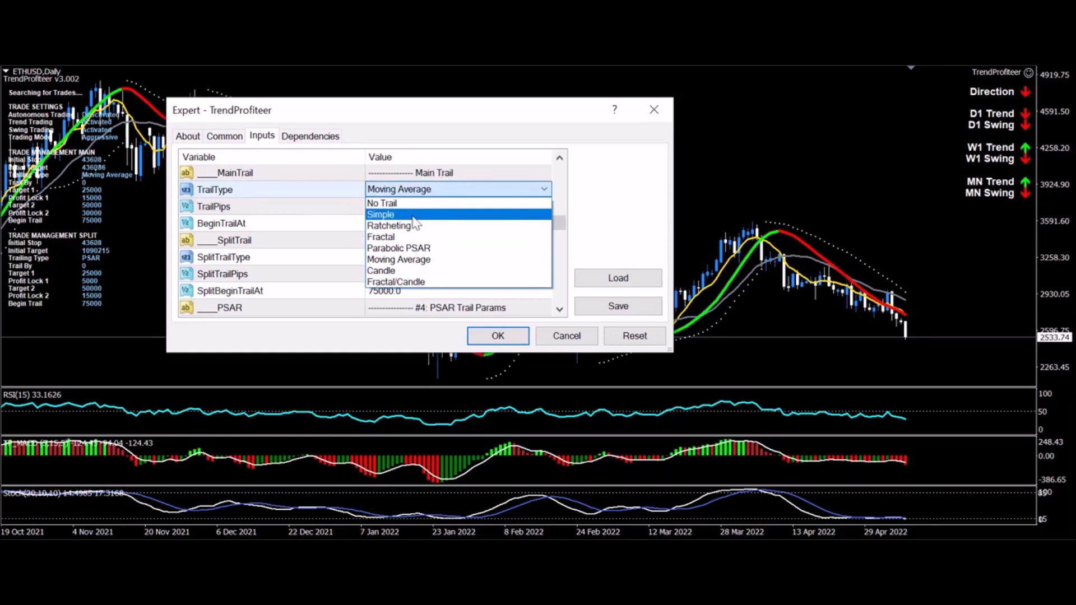
pyautogui.moveTo(388, 226)
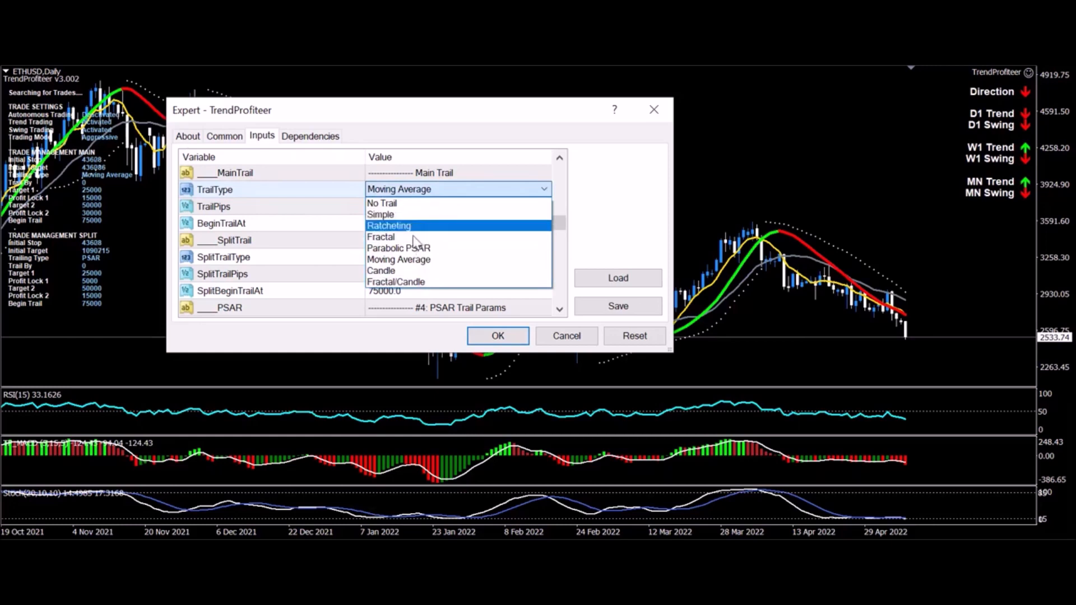
pyautogui.moveTo(442, 248)
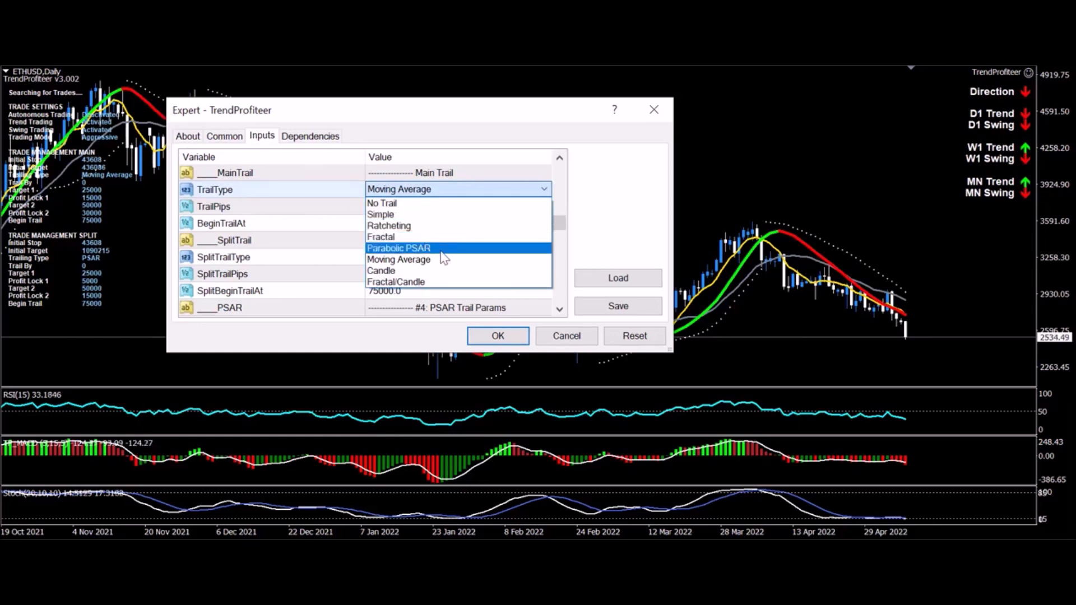
pyautogui.moveTo(429, 271)
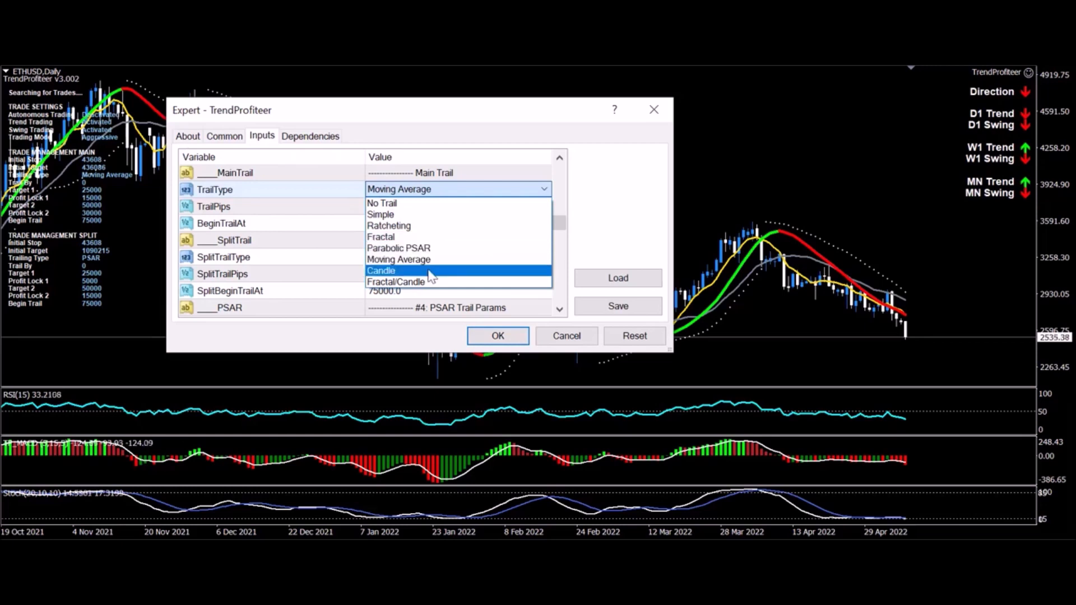
pyautogui.moveTo(438, 282)
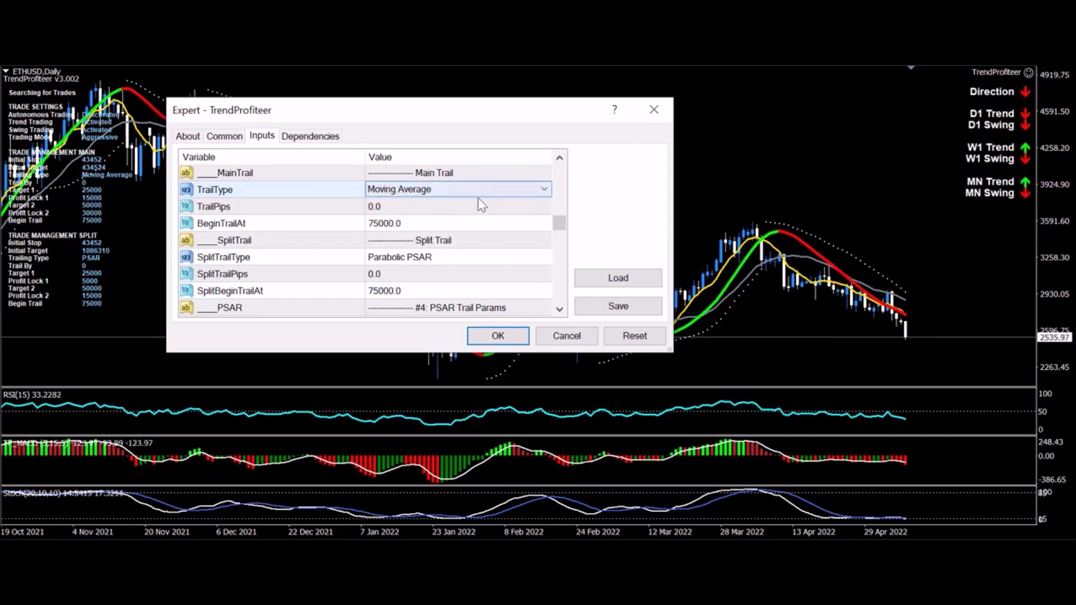
pyautogui.moveTo(529, 272)
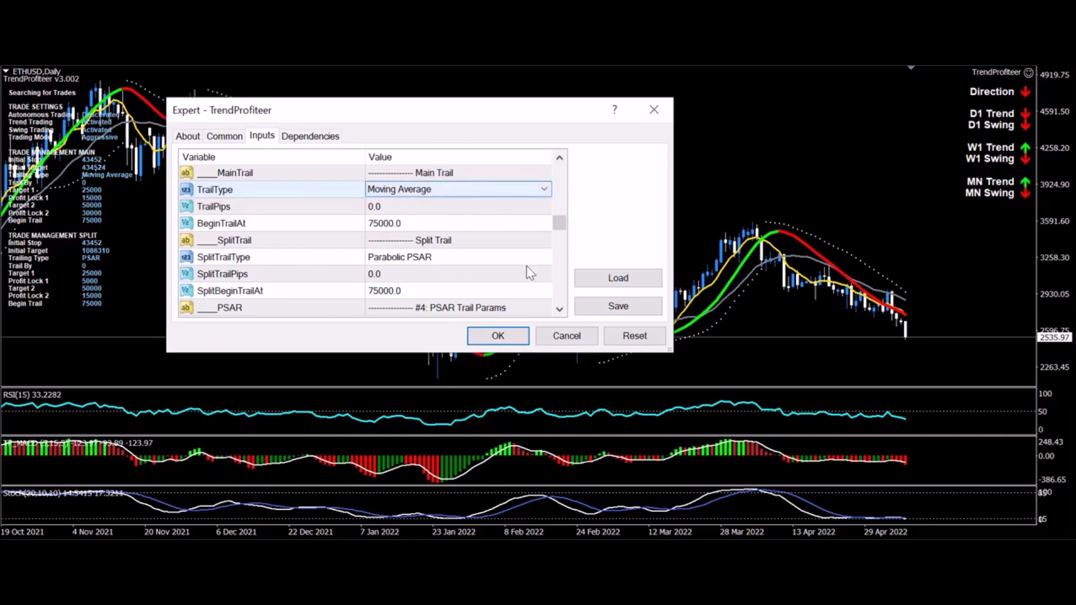
pyautogui.moveTo(563, 313)
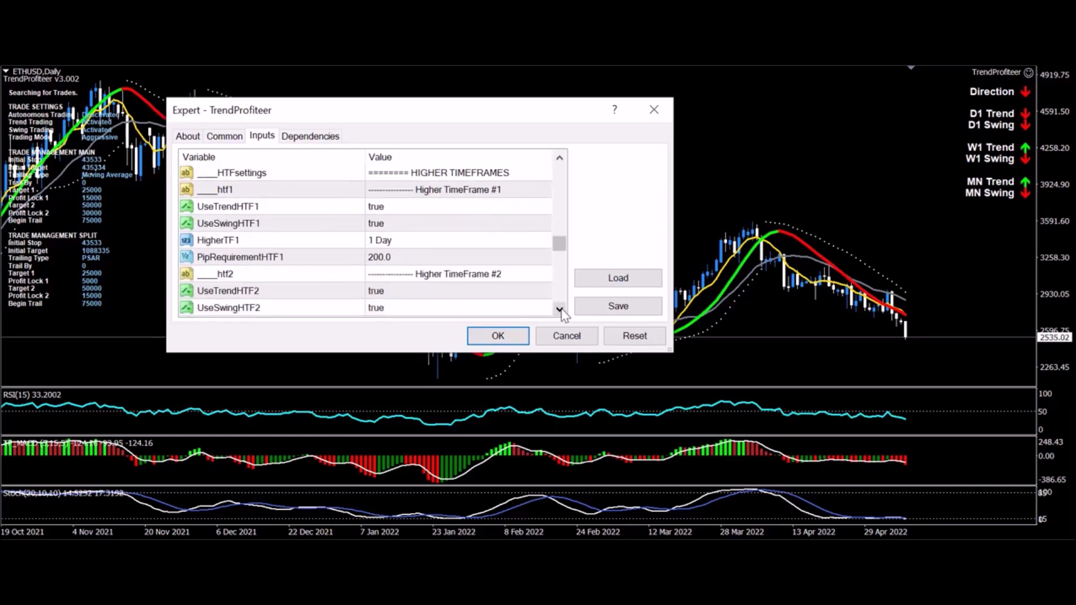
# Step: Scroll past HTF settings to Trend Detection: DisplayTrendInfo true, Upper Right, Lime and Red
pyautogui.click(560, 307)
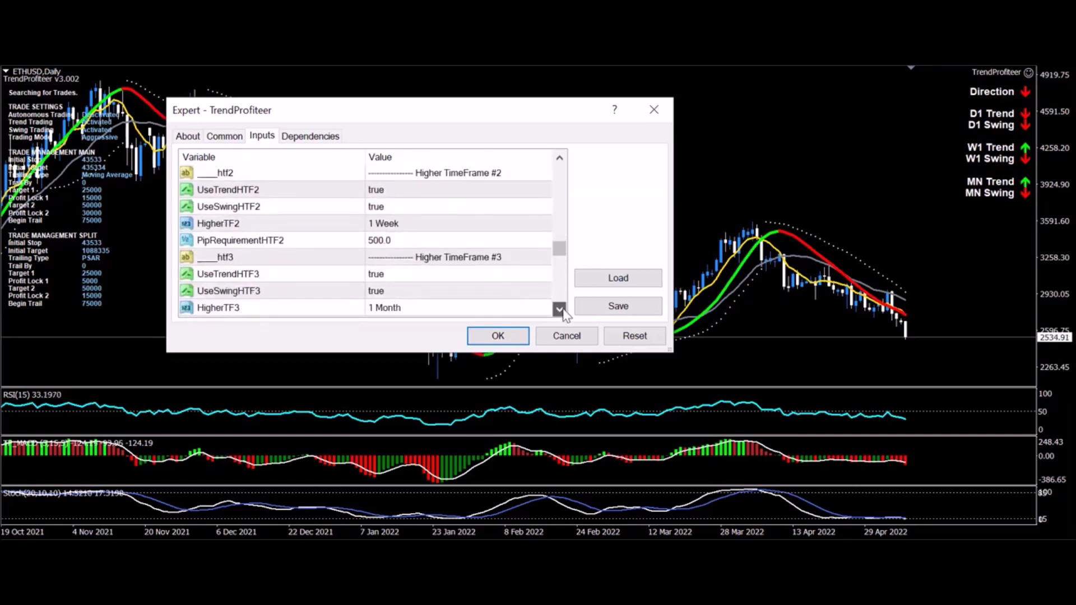
pyautogui.click(560, 308)
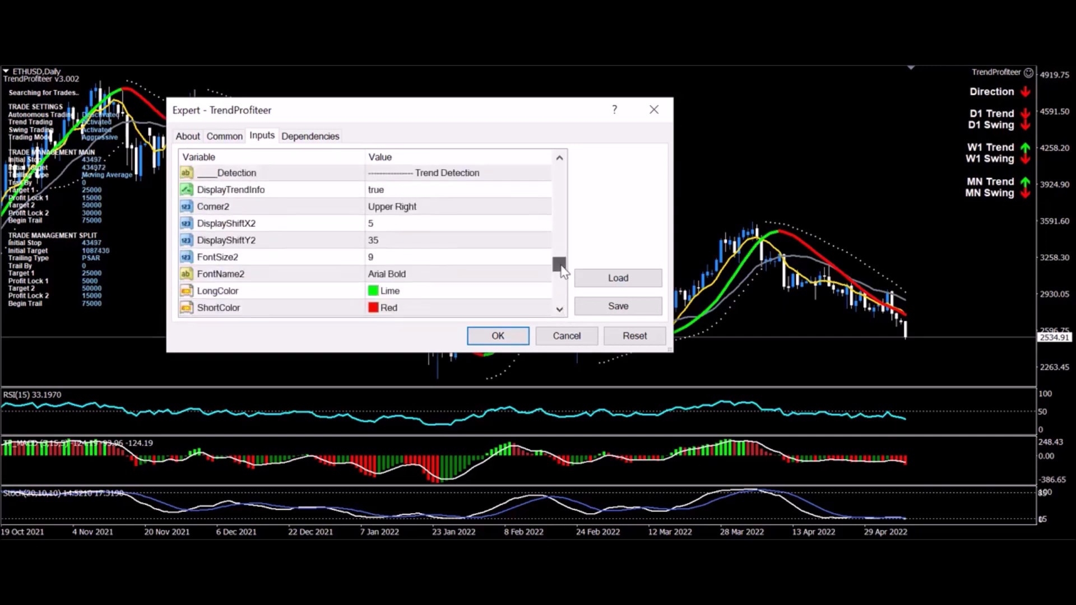
# Step: Inspect the Move1 line style choices, keeping Dash and Goldenrod, then scroll onward
pyautogui.scroll(-3)
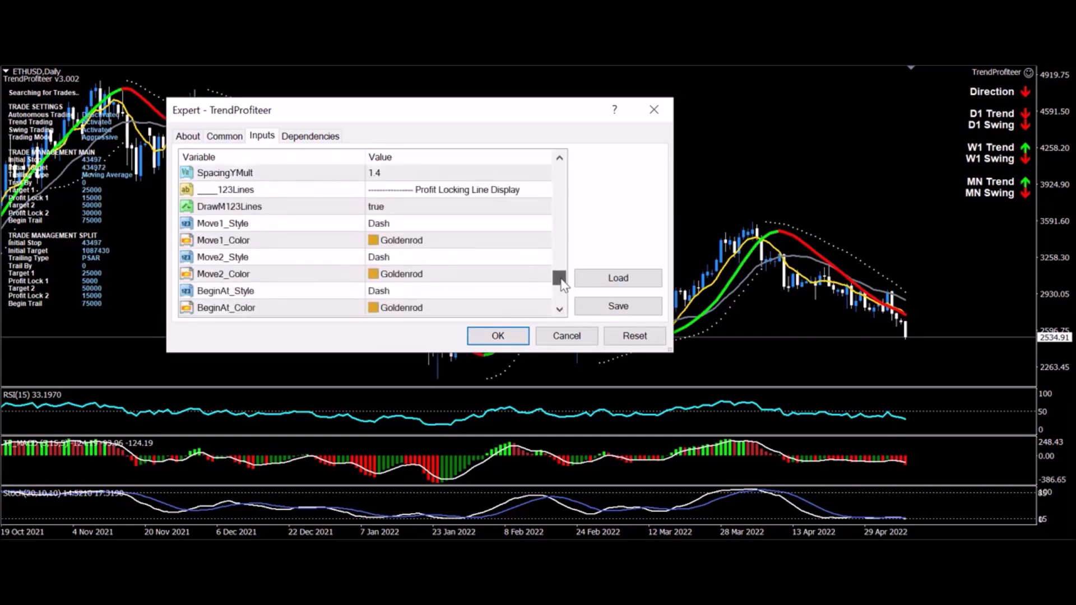
pyautogui.click(560, 308)
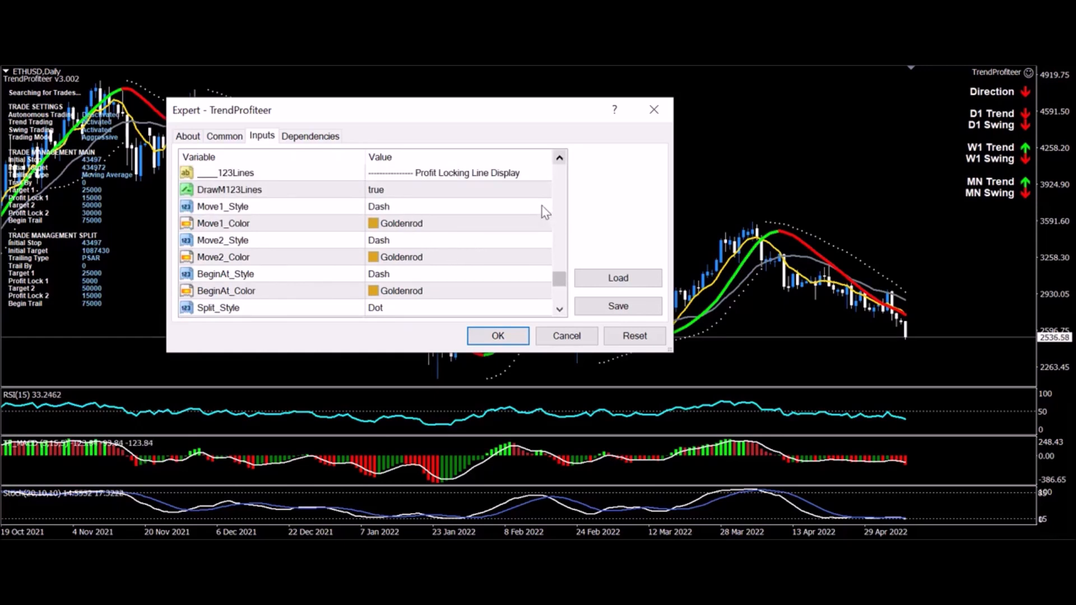
pyautogui.click(456, 205)
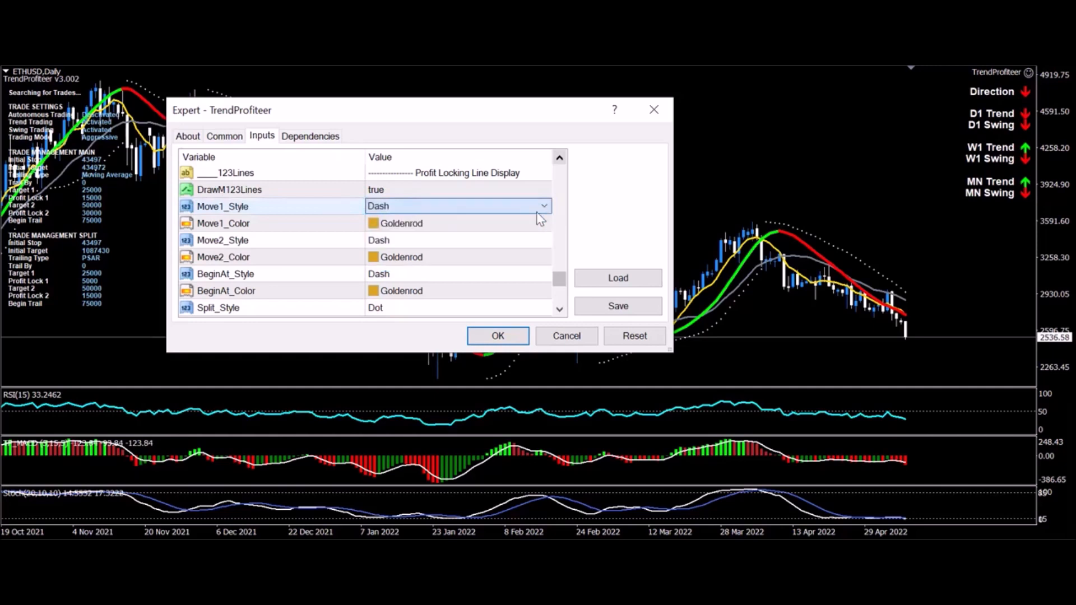
pyautogui.click(453, 223)
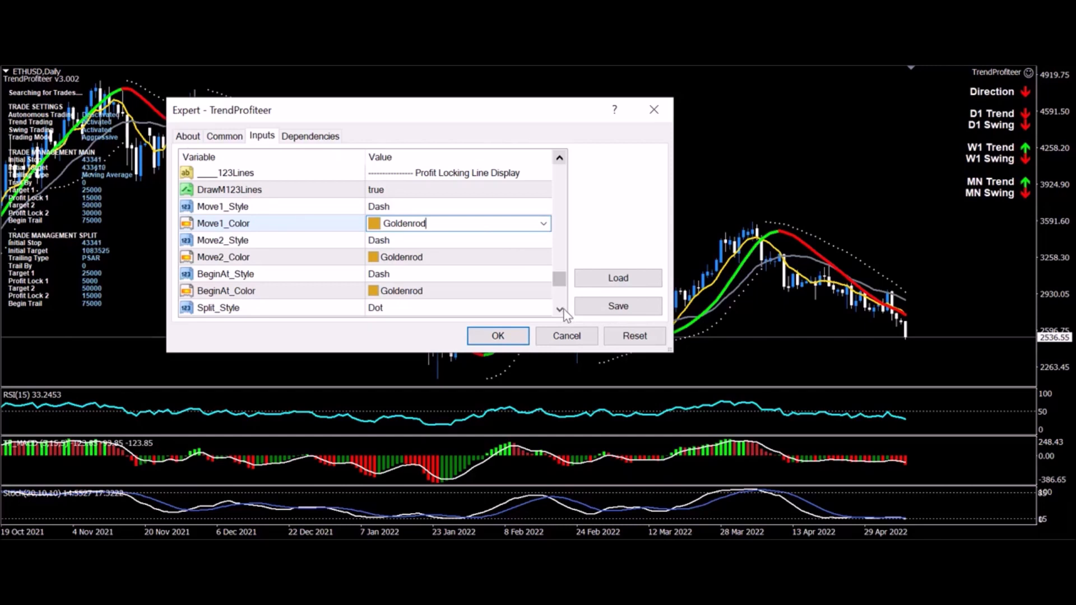
pyautogui.click(559, 310)
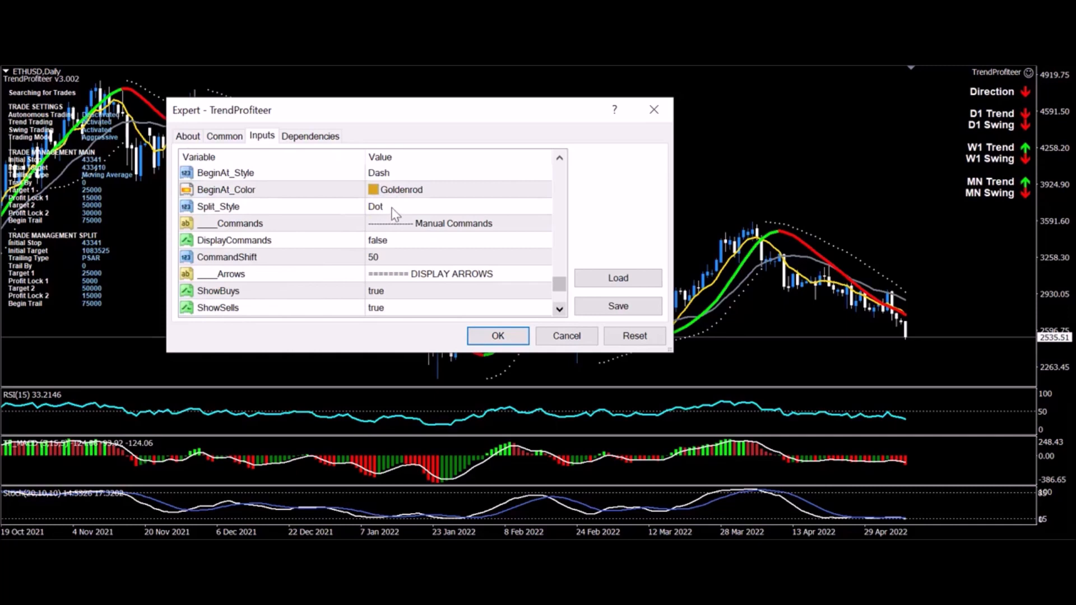
pyautogui.moveTo(397, 214)
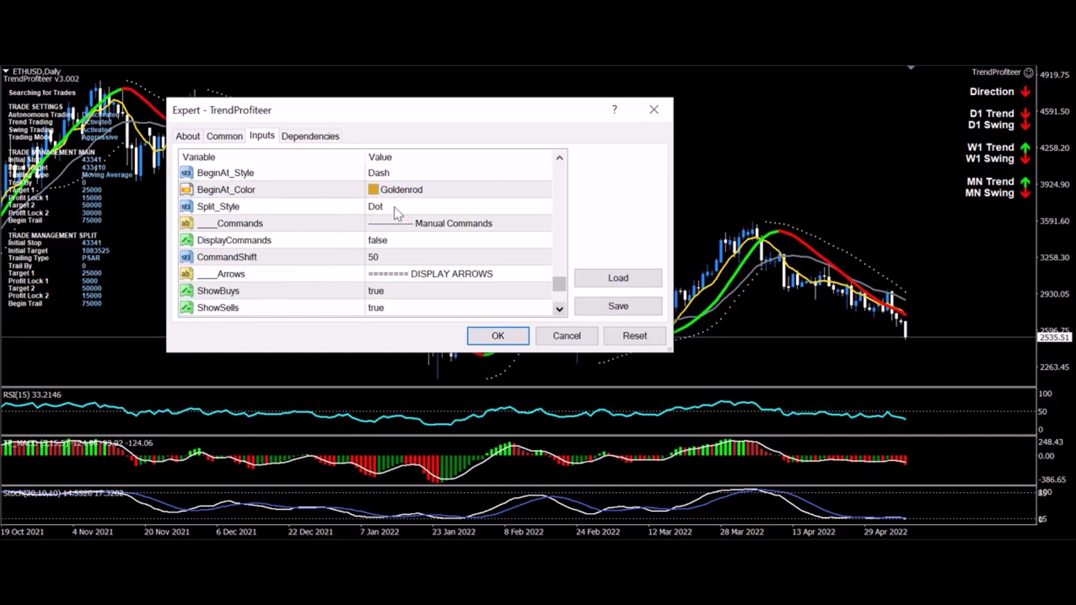
pyautogui.moveTo(496, 251)
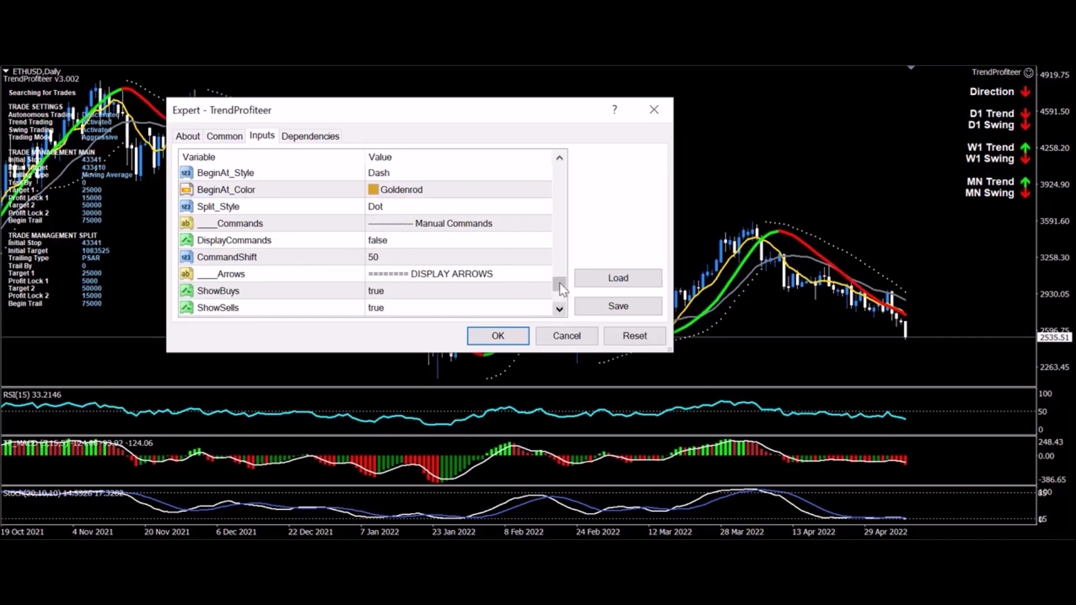
# Step: Scroll past Manual Commands and DISPLAY ARROWS to General EA, where Use2Step is true
pyautogui.scroll(-3)
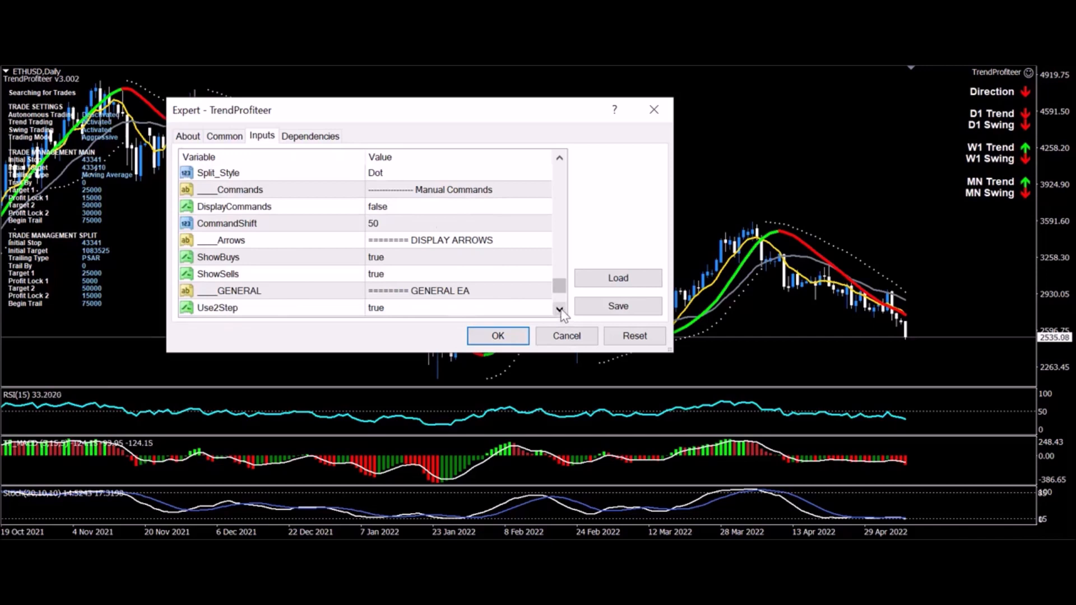
pyautogui.moveTo(569, 312)
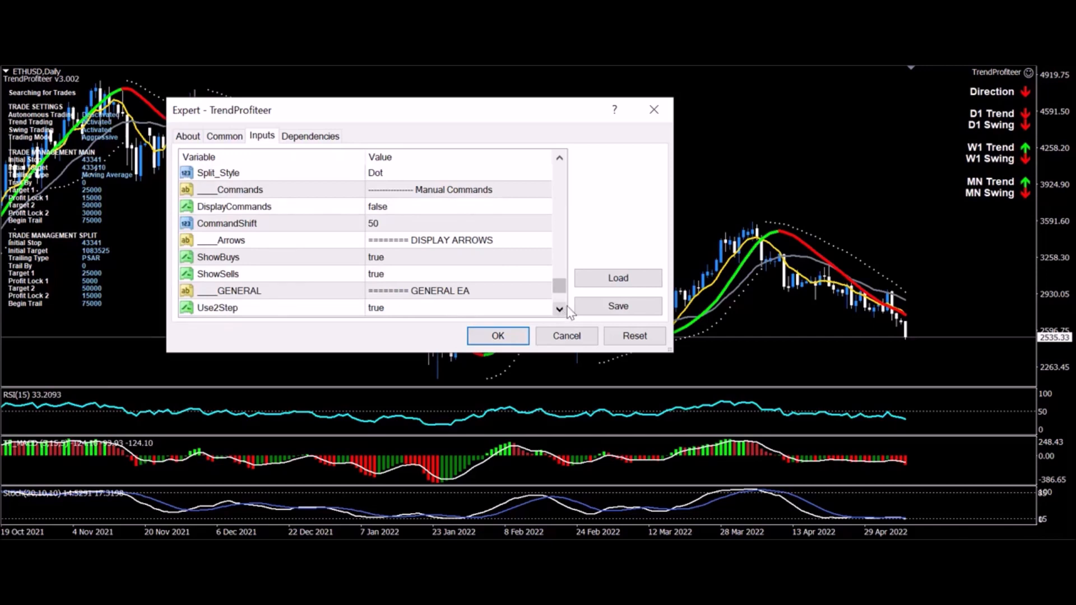
pyautogui.moveTo(575, 316)
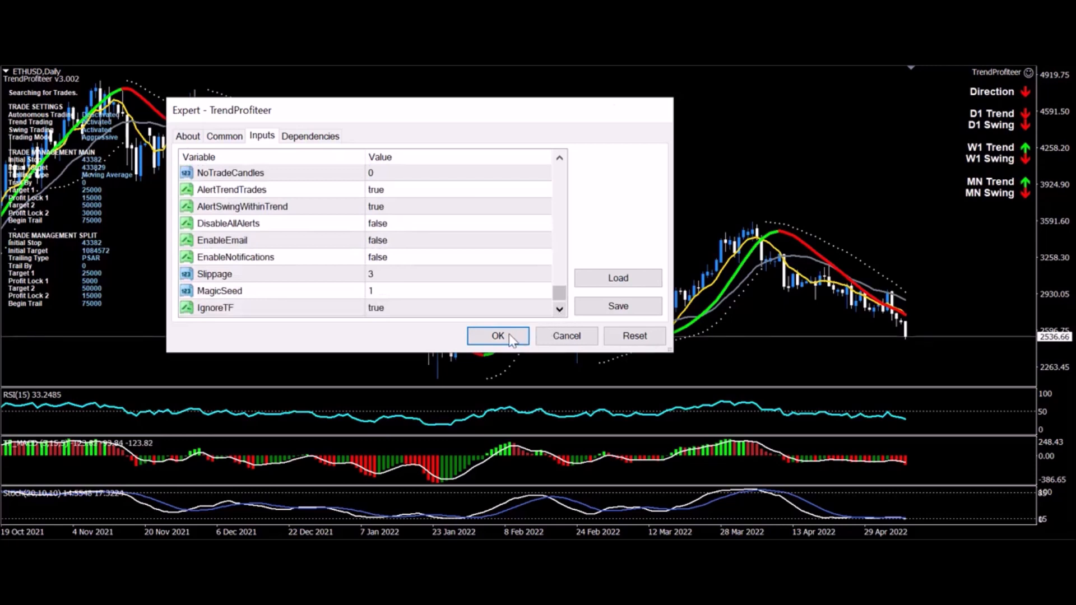
# Step: Confirm the TrendProfiteer expert settings with OK, returning to the ETHUSD daily chart
pyautogui.click(497, 335)
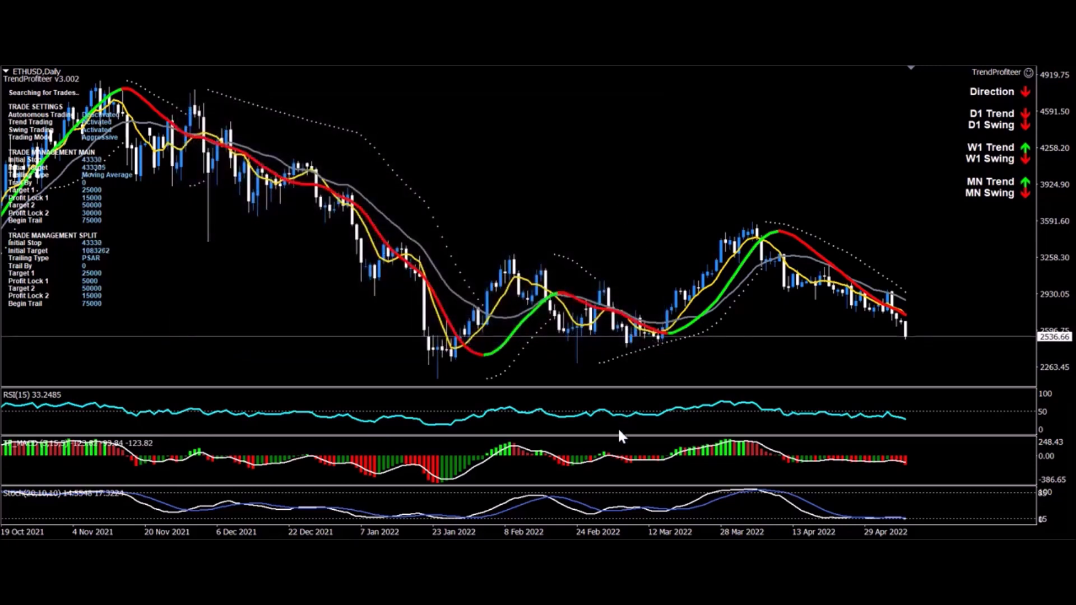
pyautogui.moveTo(713, 433)
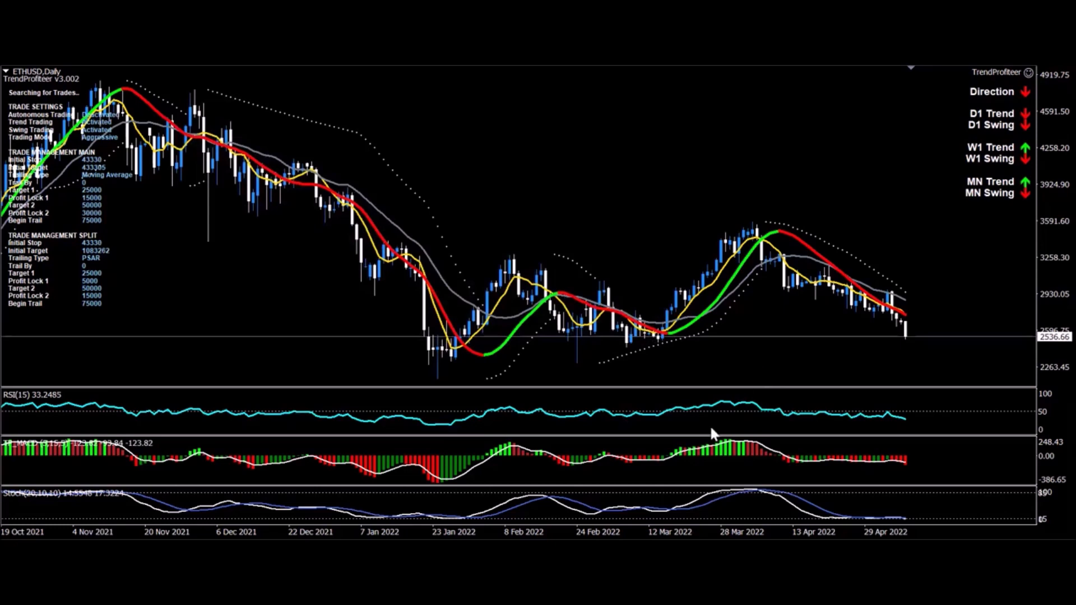